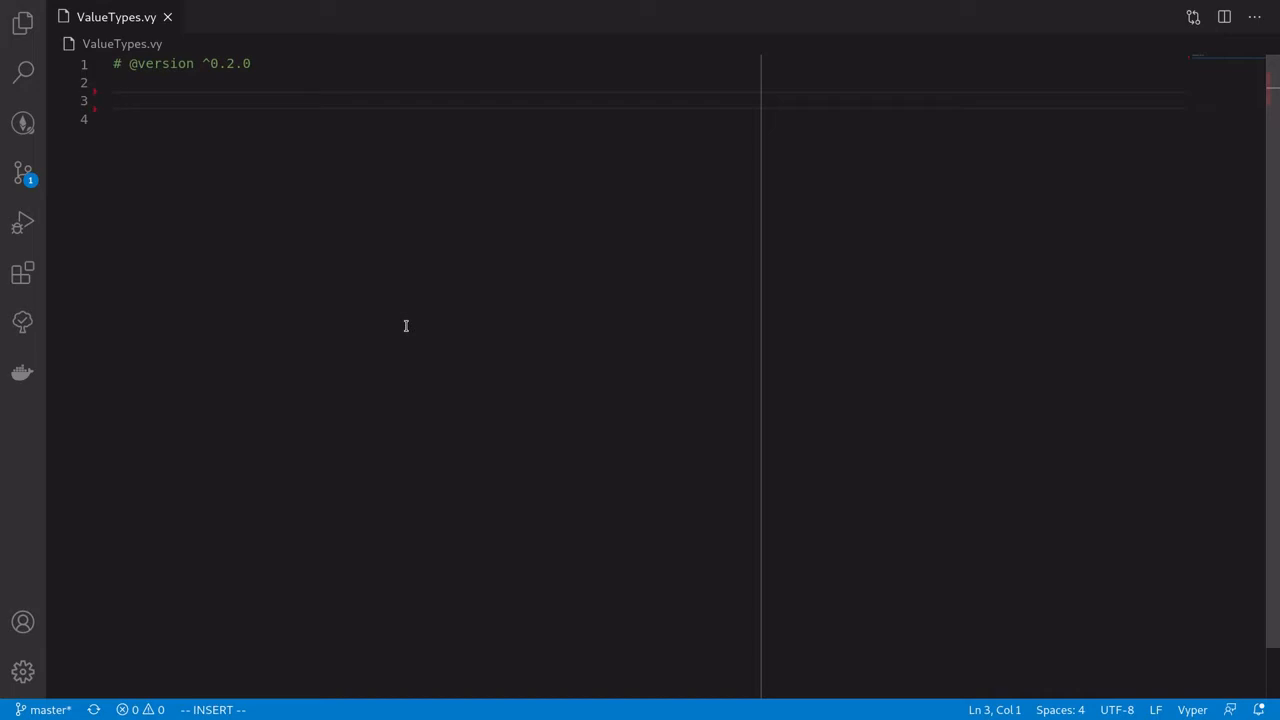
# Declare 'b: public(bool)' on line 3 and select the b and public words
pyautogui.write('b')
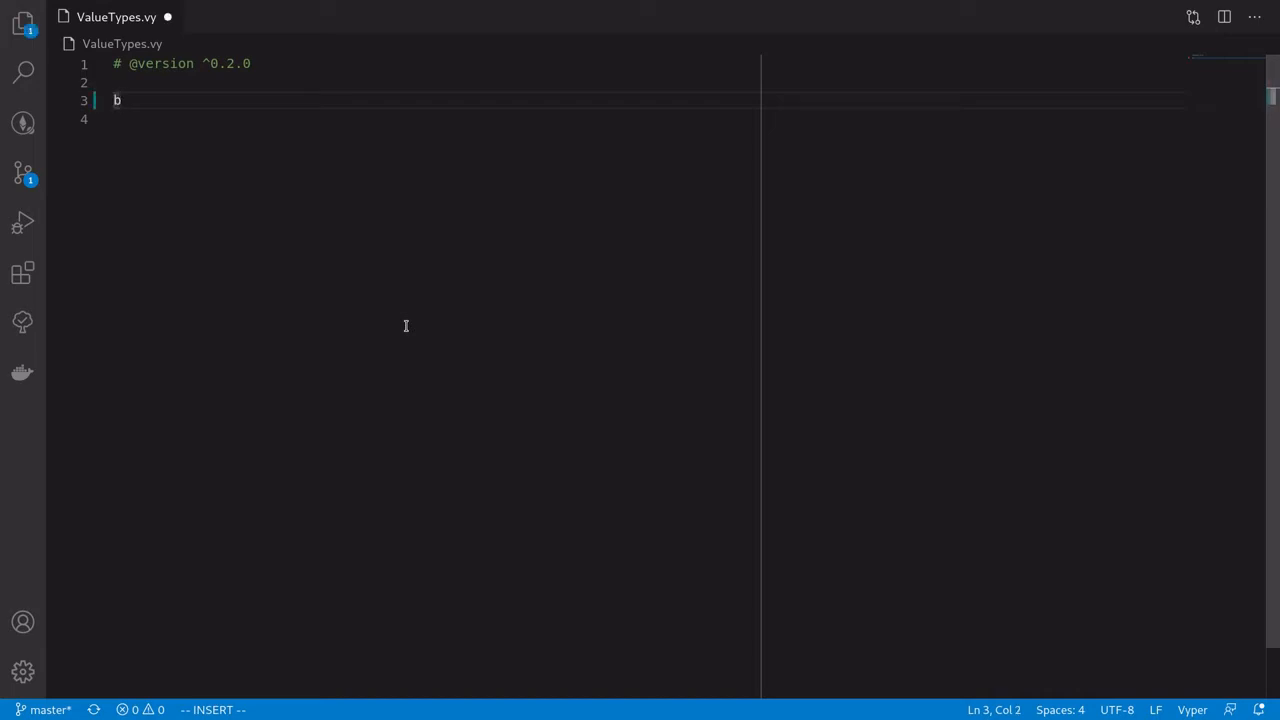
pyautogui.write(': public(')
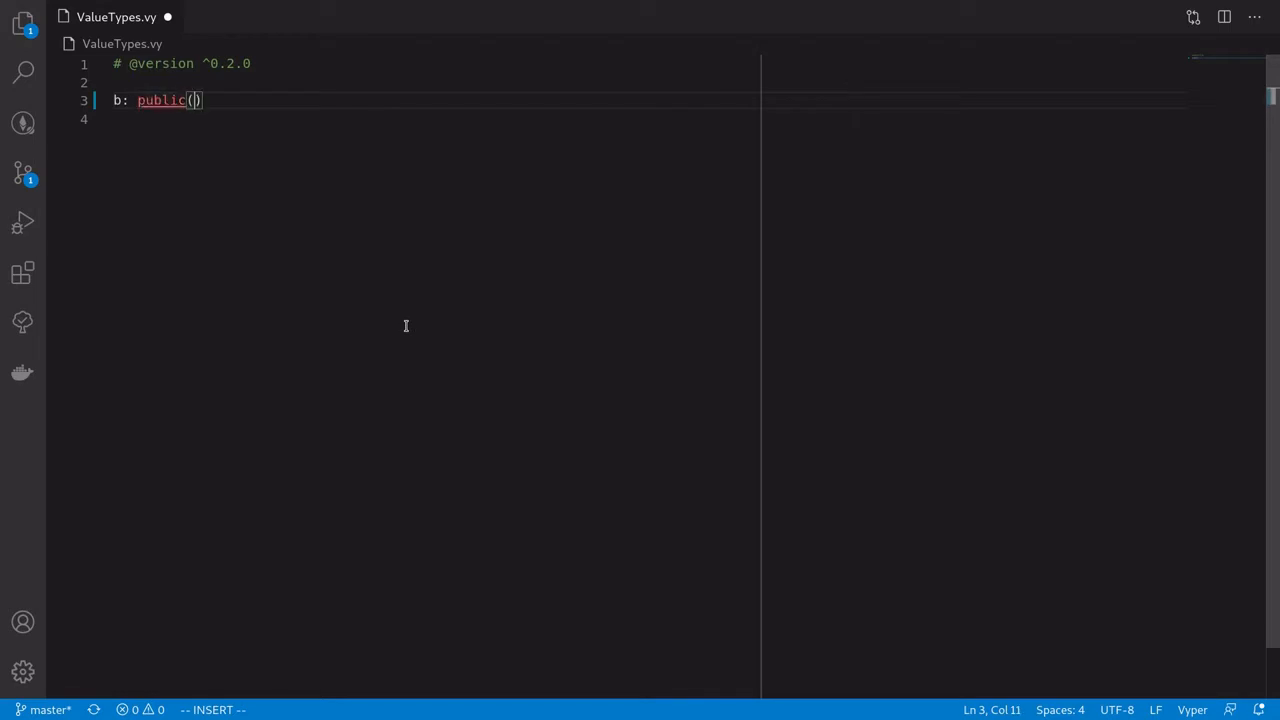
pyautogui.write('bool')
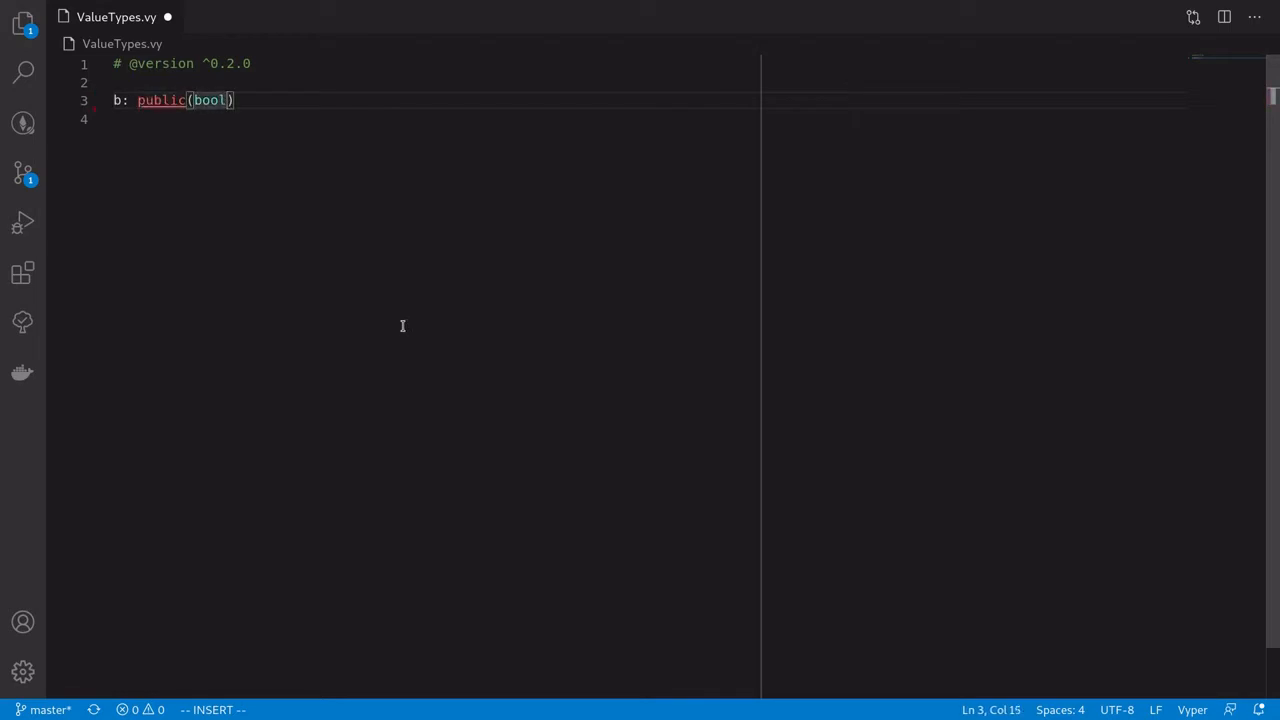
pyautogui.doubleClick(160, 100)
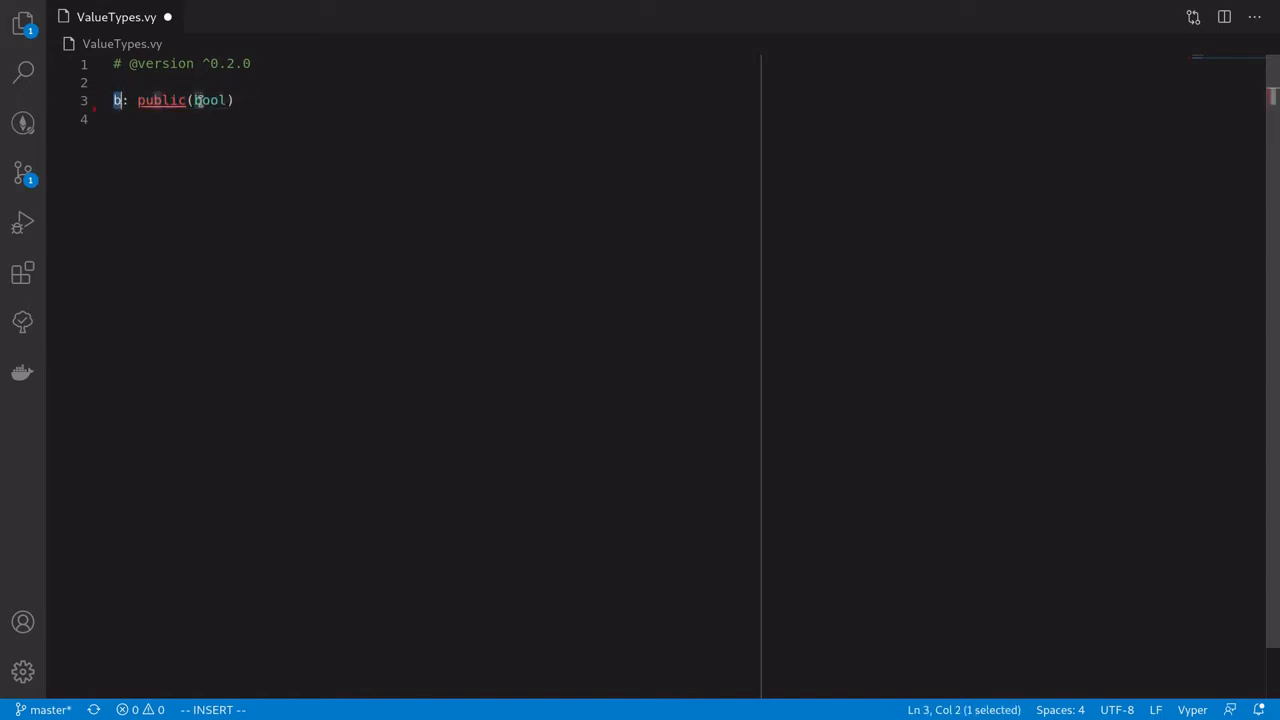
pyautogui.doubleClick(210, 100)
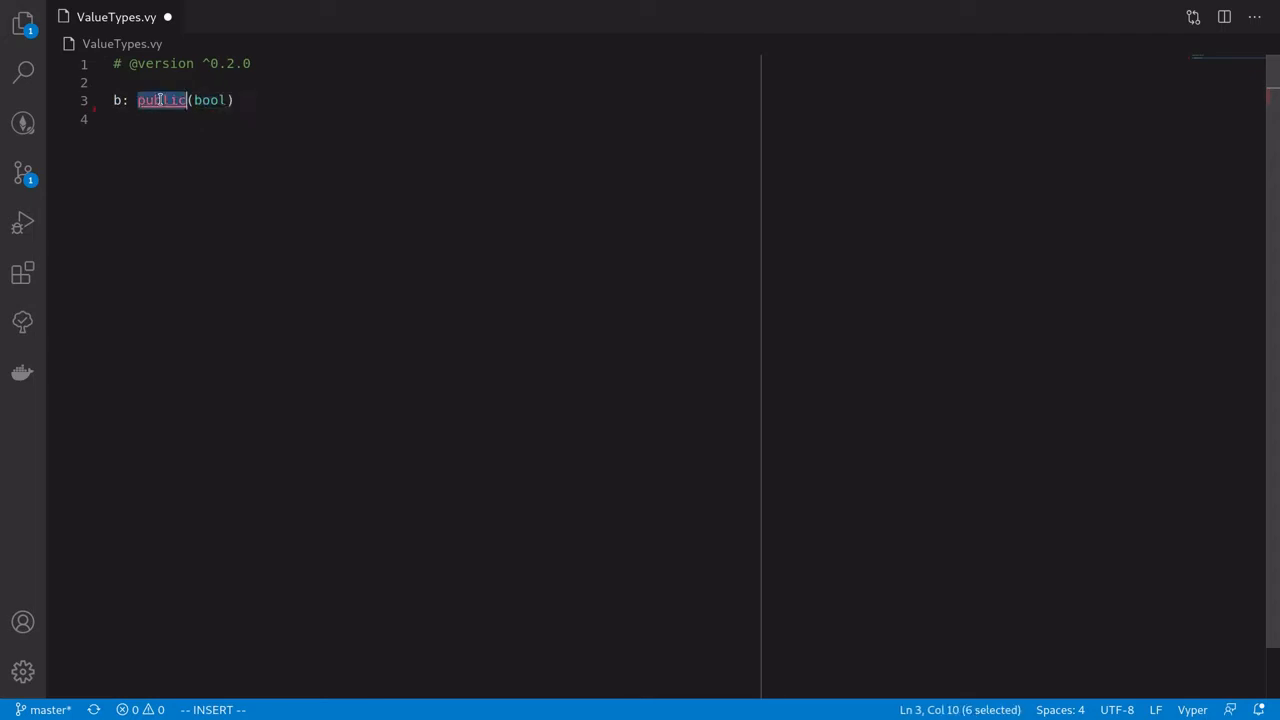
pyautogui.moveTo(158, 115)
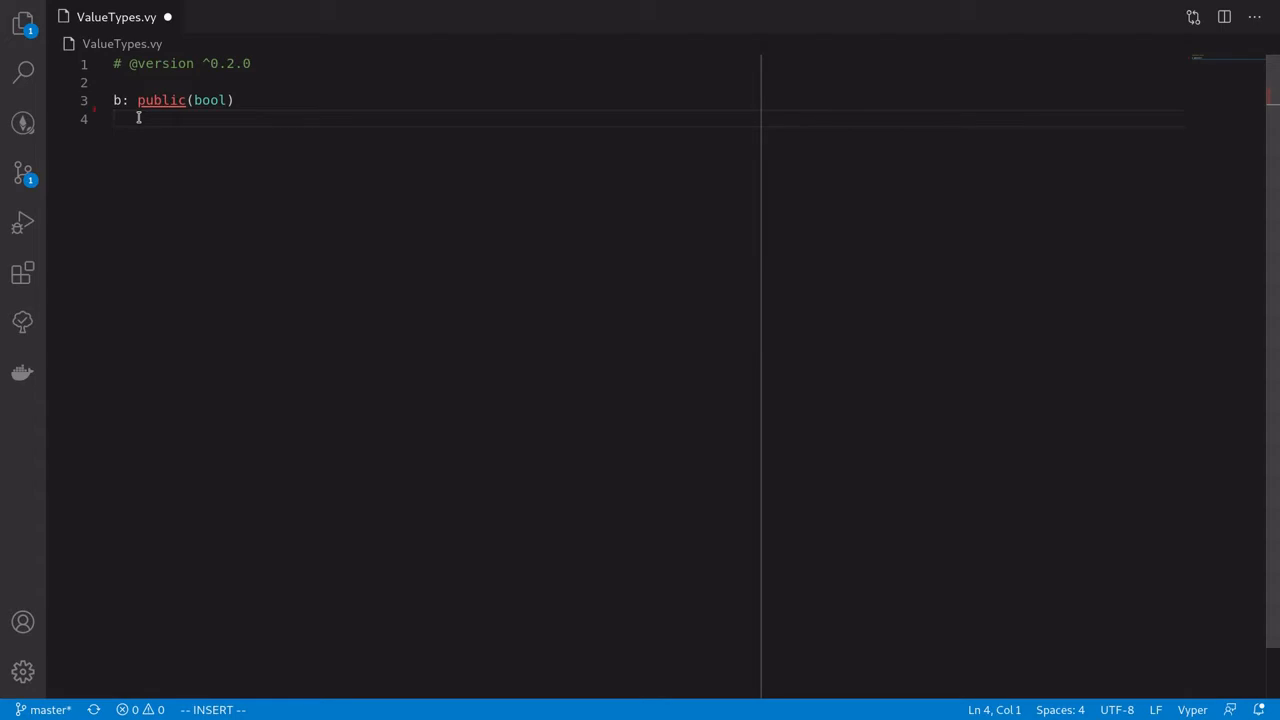
# Declare public int128 i, uint256 u and decimal d, each with its range comment
pyautogui.write('i:')
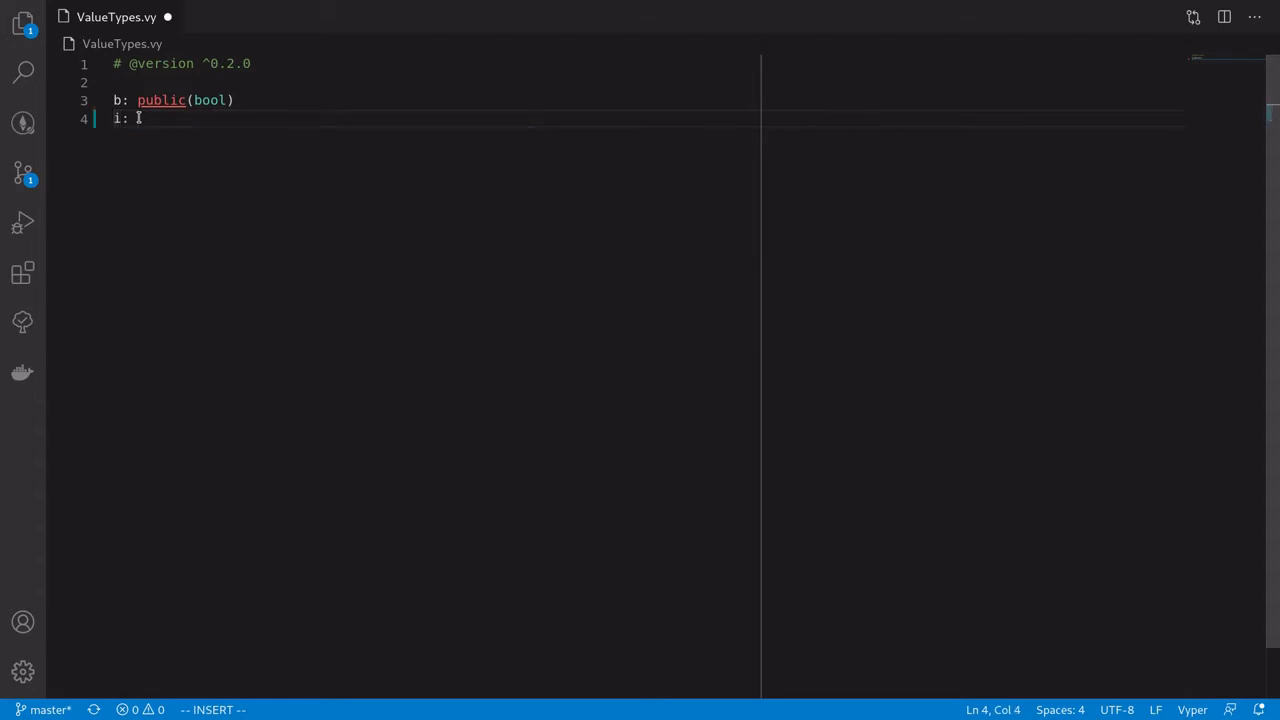
pyautogui.write('public(')
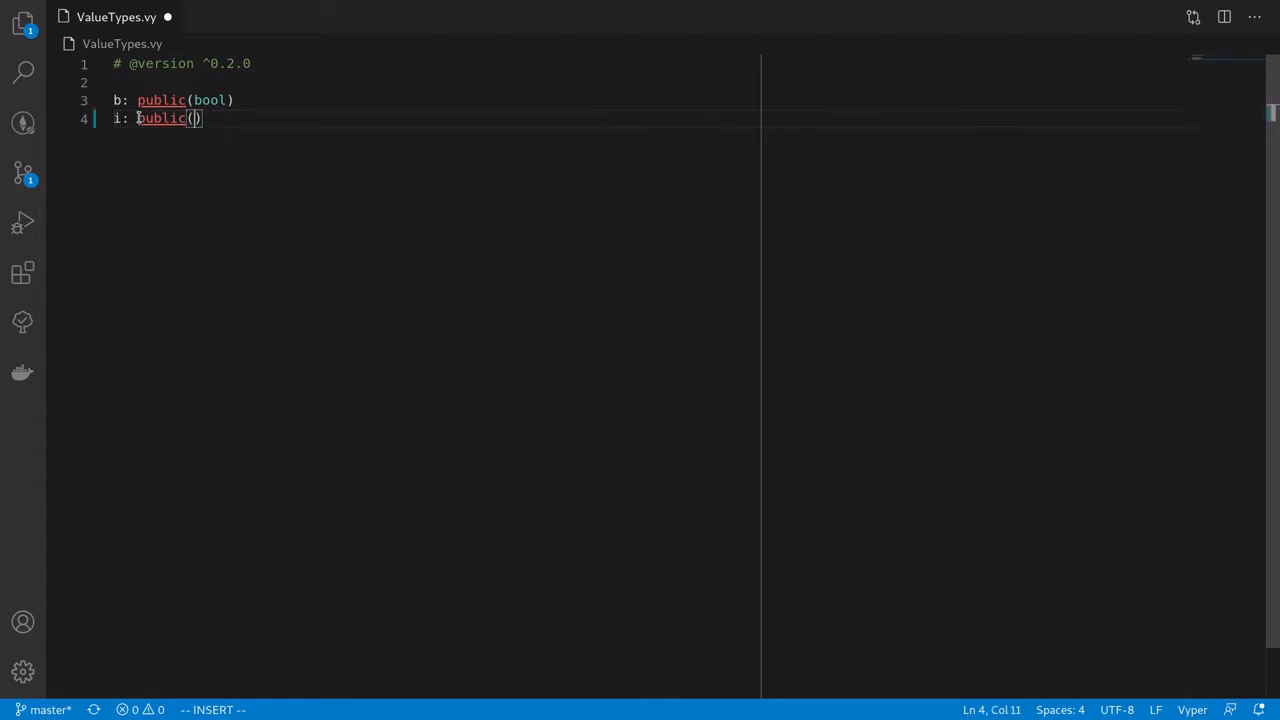
pyautogui.write('int')
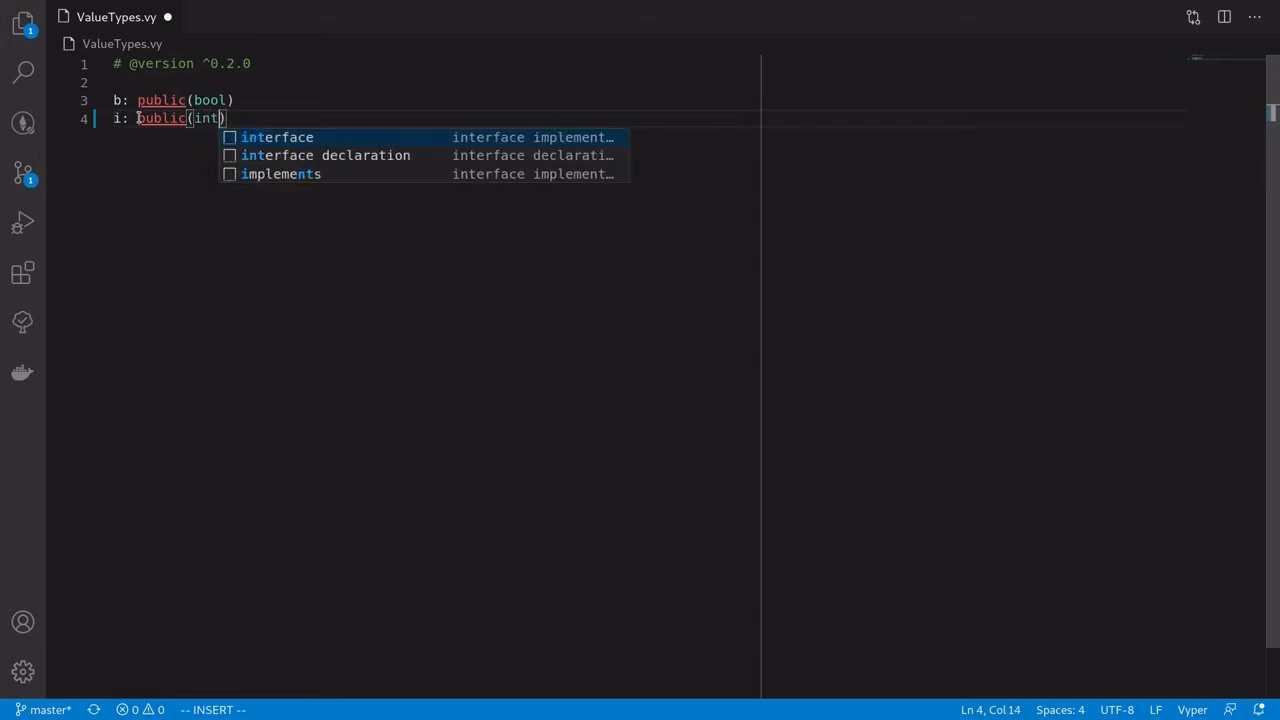
pyautogui.write('128) # -2 ** 127 to (2 ** 127 - 1)')
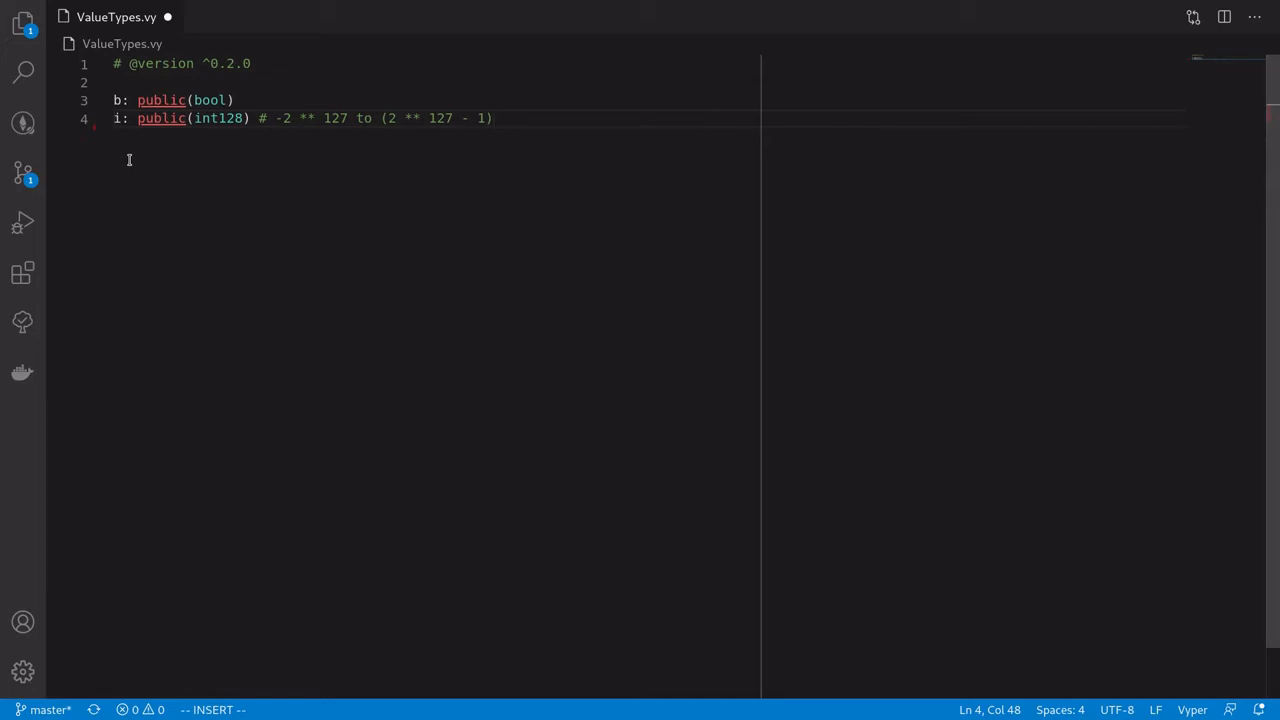
pyautogui.write('u: public(uint256) # 0 to 2 ** 256 - 1')
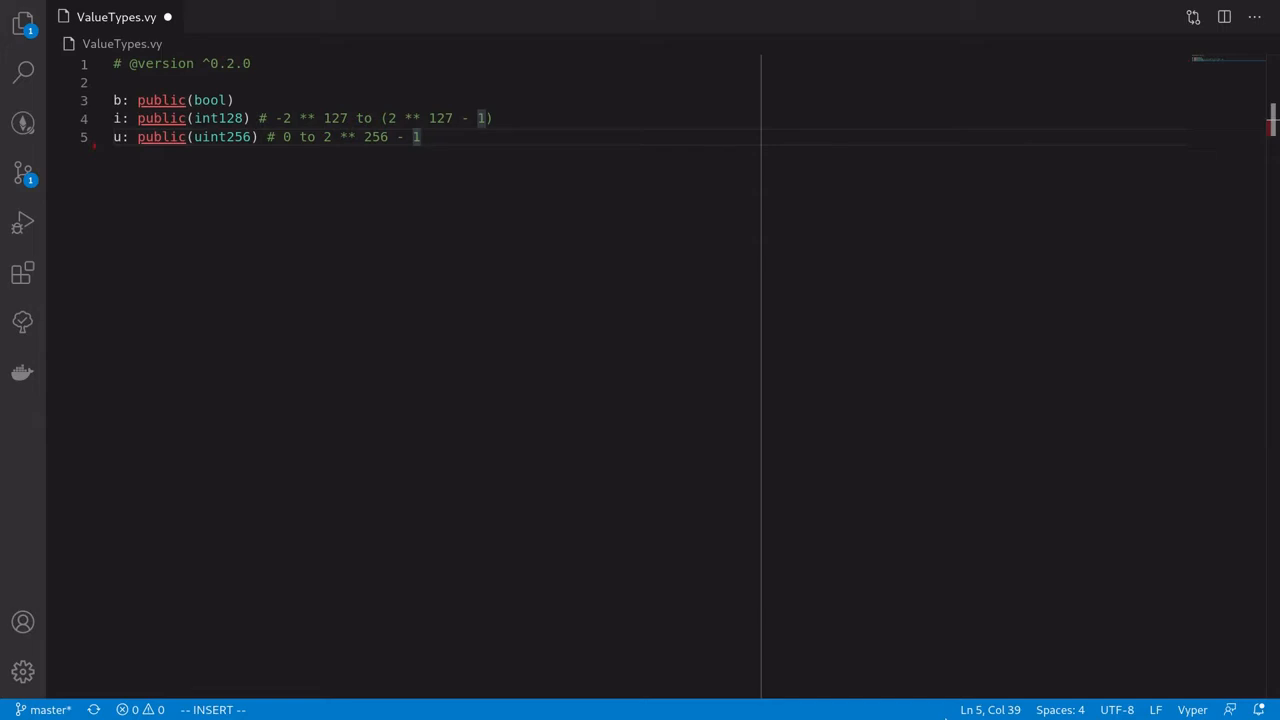
pyautogui.write('d: public(decimal) # -2 ** 127 to (2 ** 127 - 1), 10 decimal places')
pyautogui.write('addr: public(address')
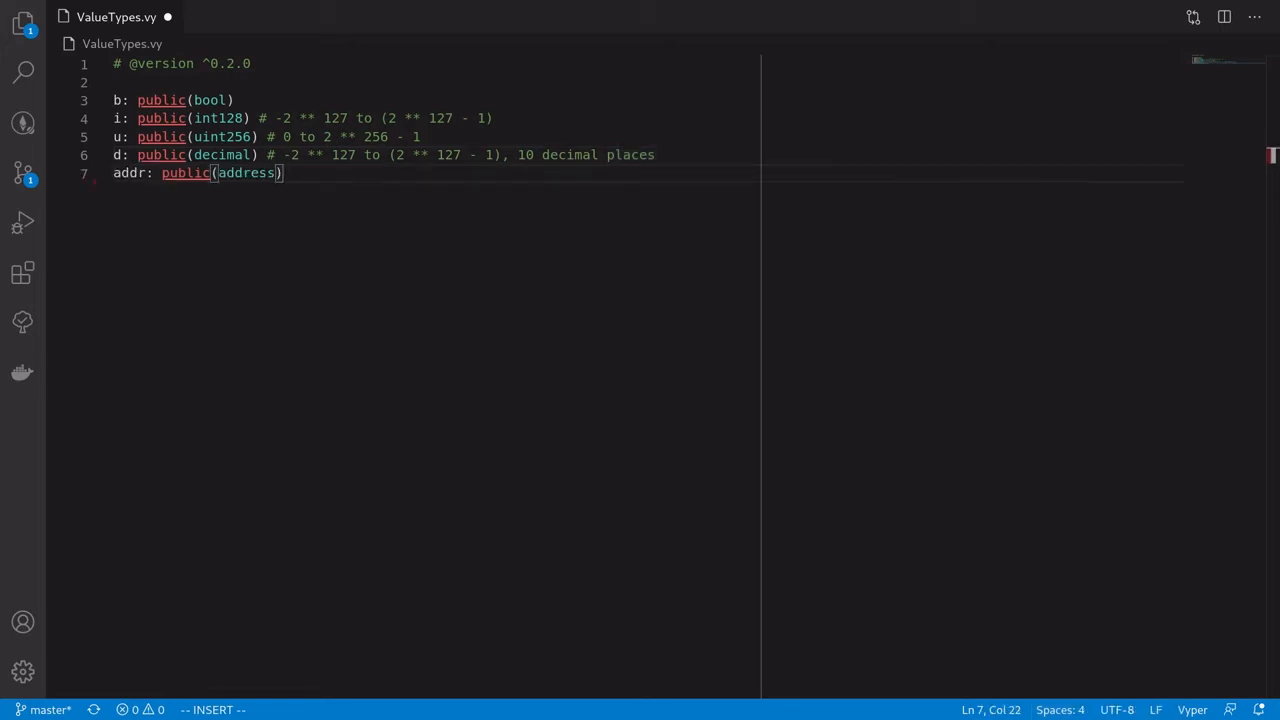
# Add the public bytes32 b32, Bytes[100] bs and String[100] state variables
pyautogui.write('b32: public(bytes32)')
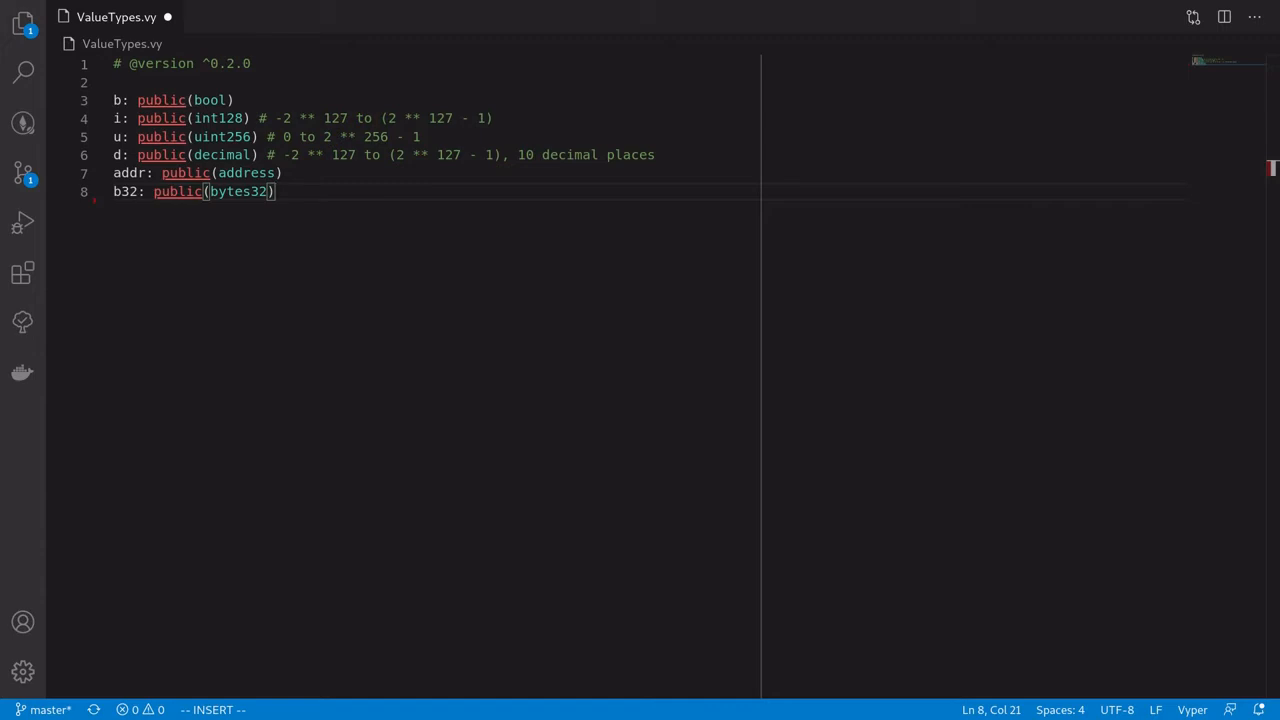
pyautogui.write('bs: public(Bytes[100])')
pyautogui.write('s: public(String[100])')
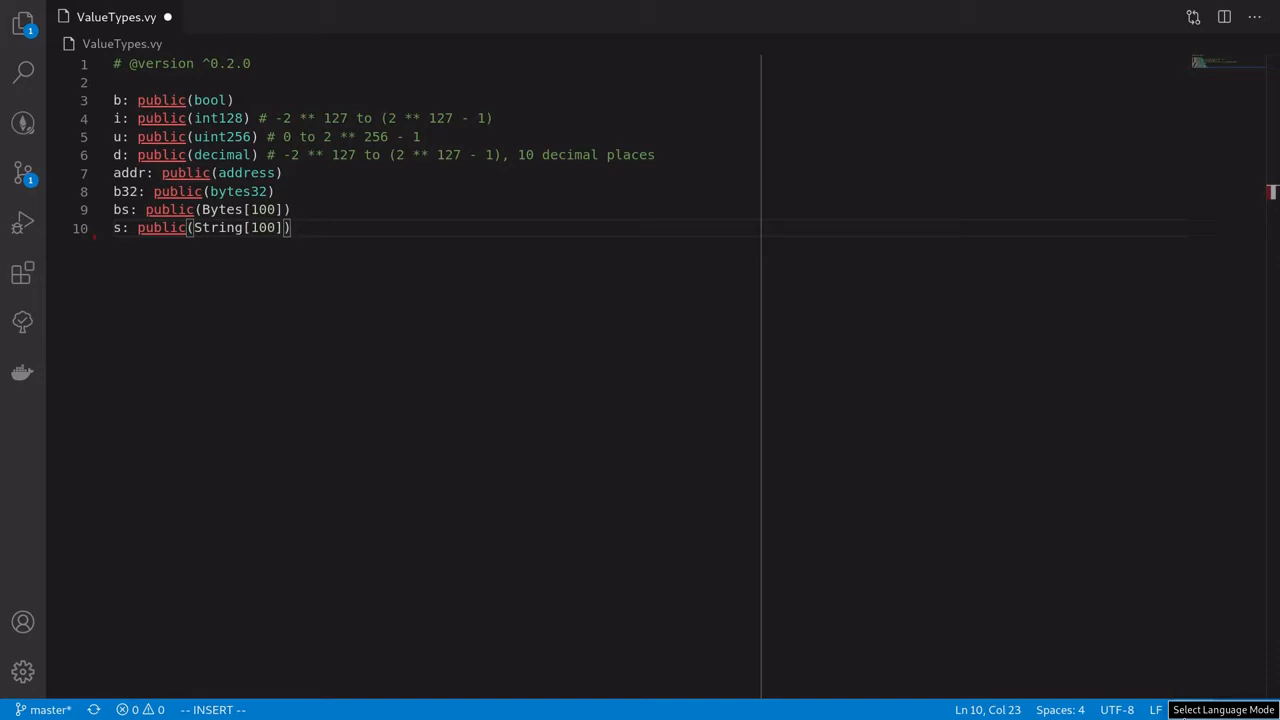
pyautogui.click(1223, 710)
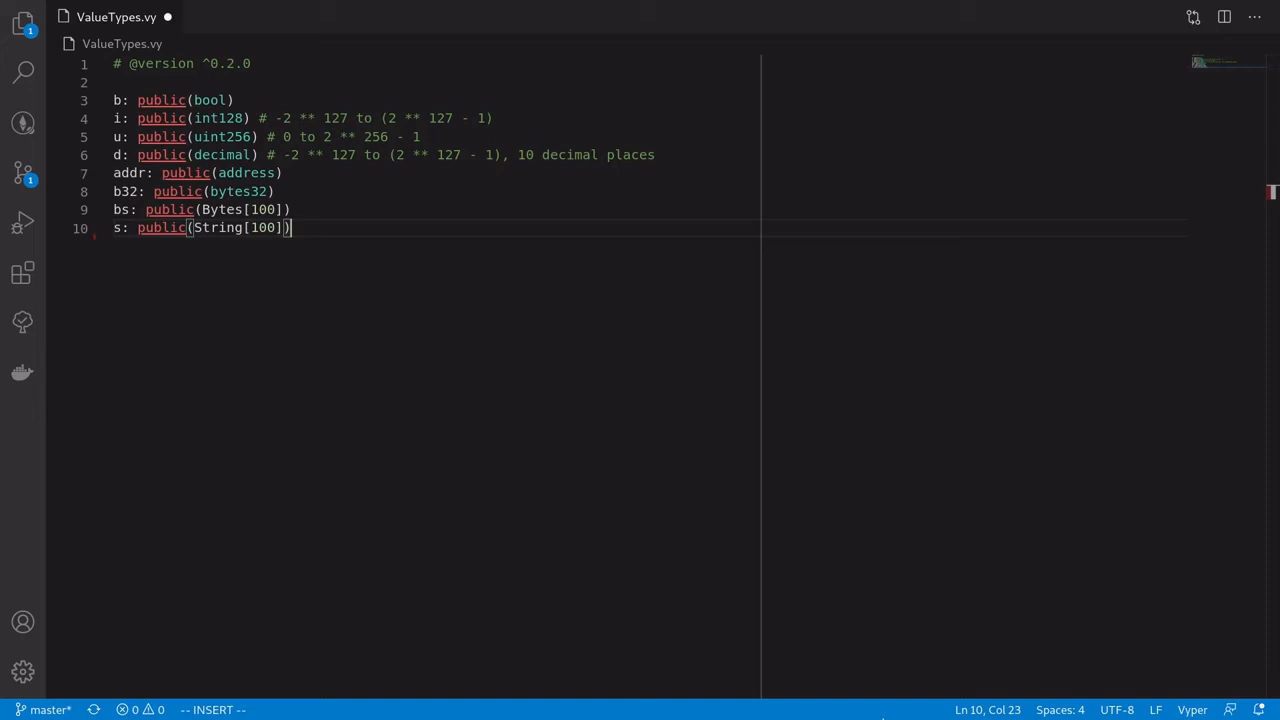
pyautogui.moveTo(293, 227); pyautogui.dragTo(113, 209)
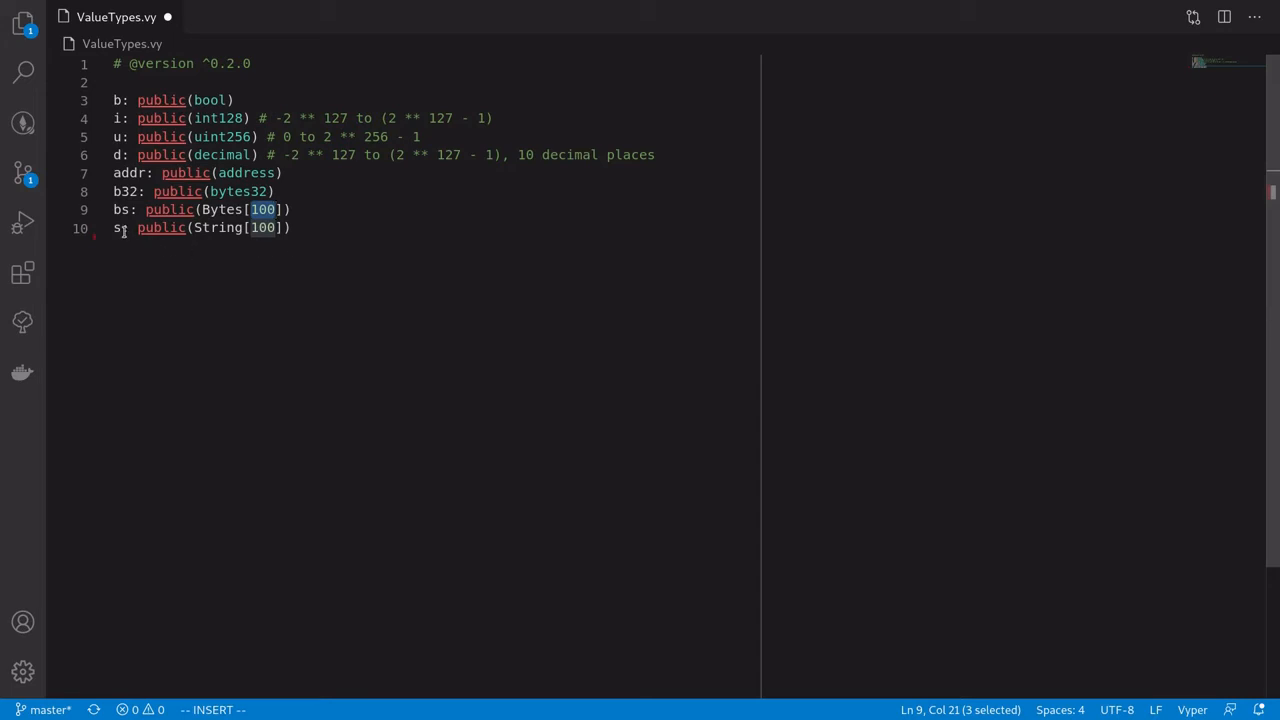
pyautogui.click(114, 227)
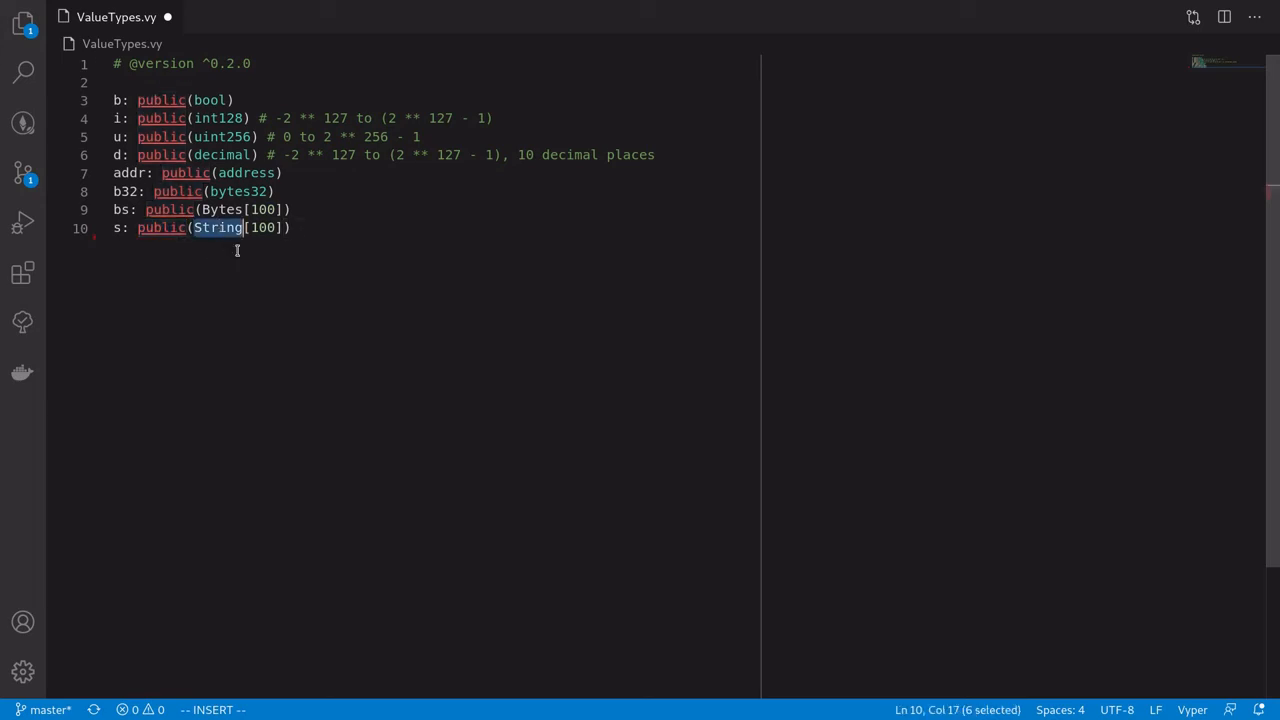
pyautogui.moveTo(249, 251)
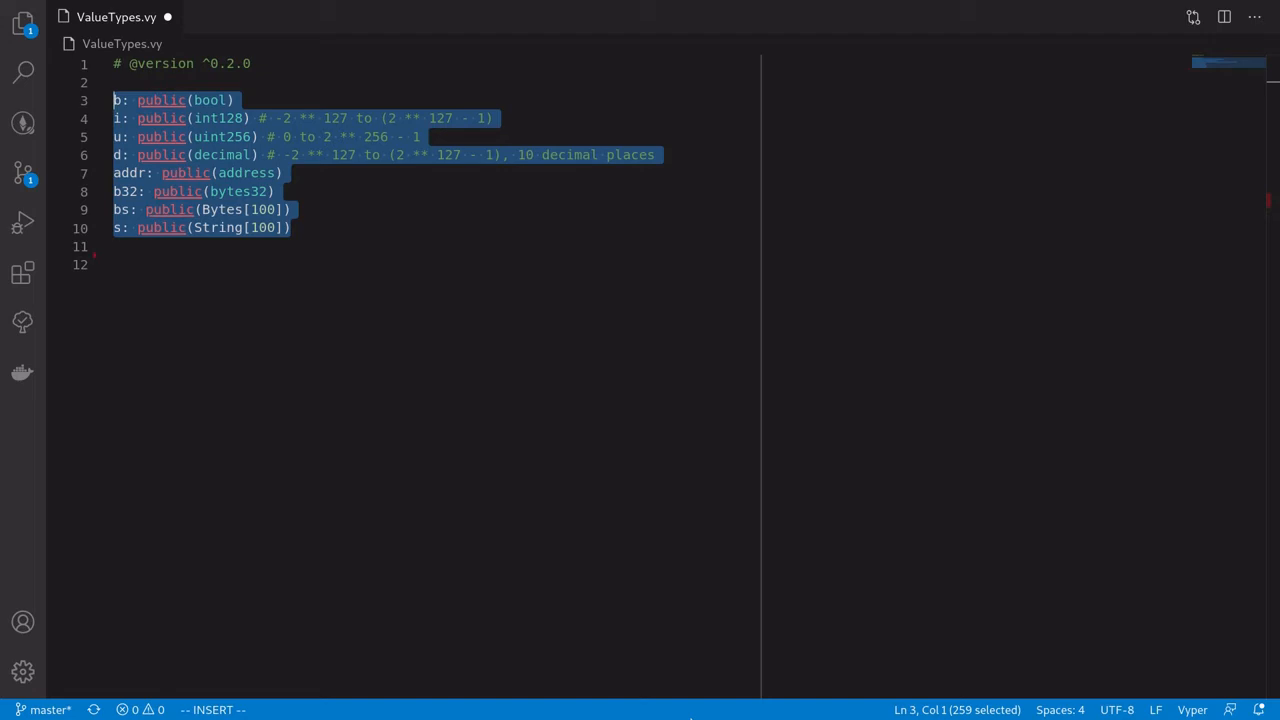
pyautogui.click(115, 263)
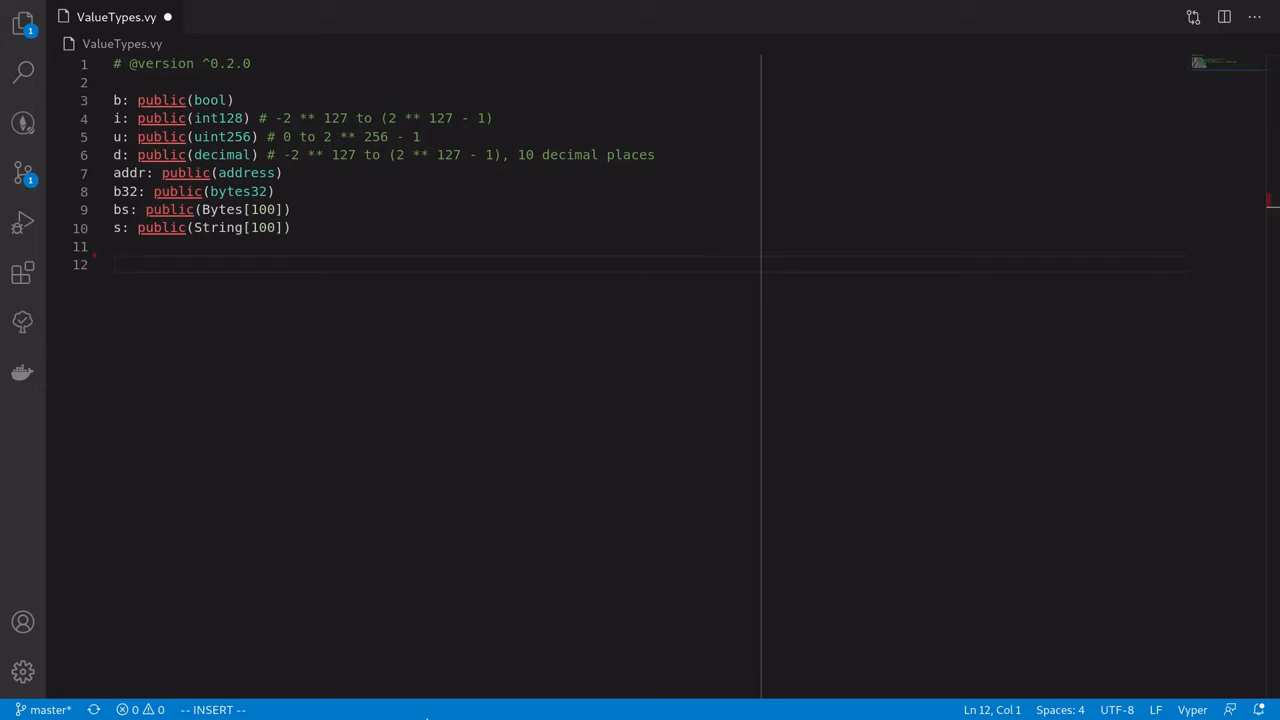
pyautogui.write('@e')
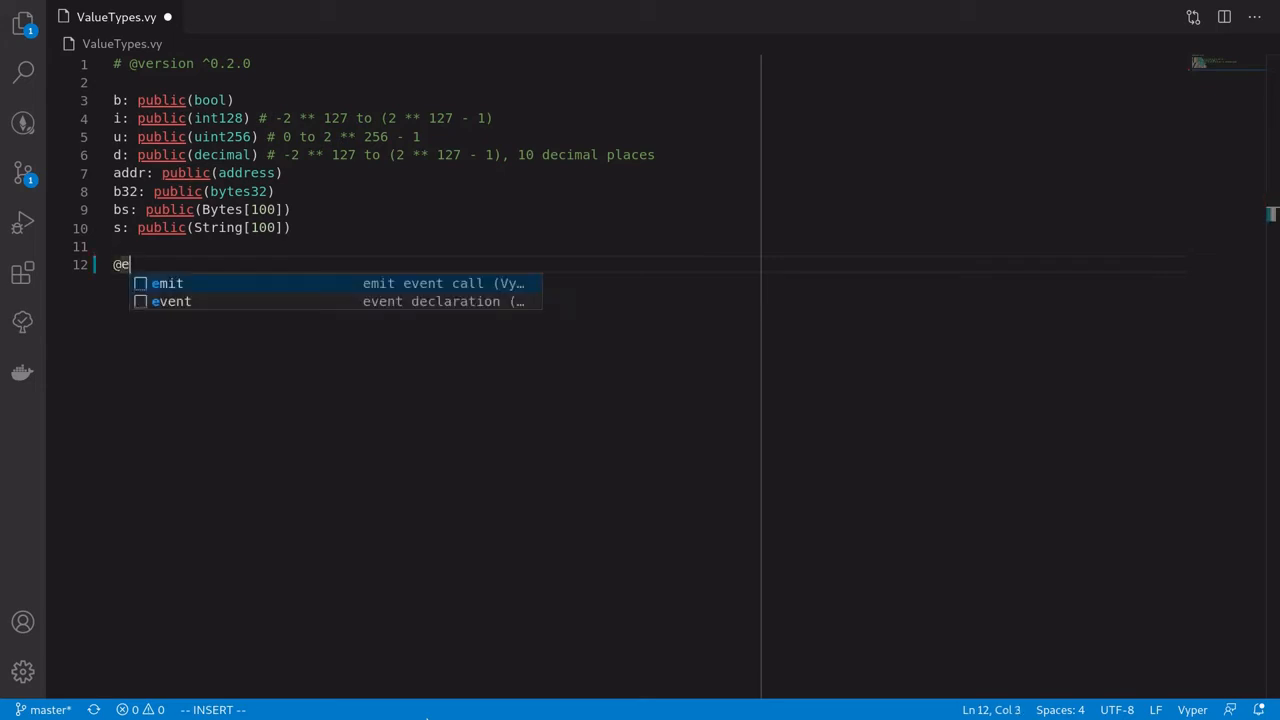
pyautogui.write('xternal')
pyautogui.write('def')
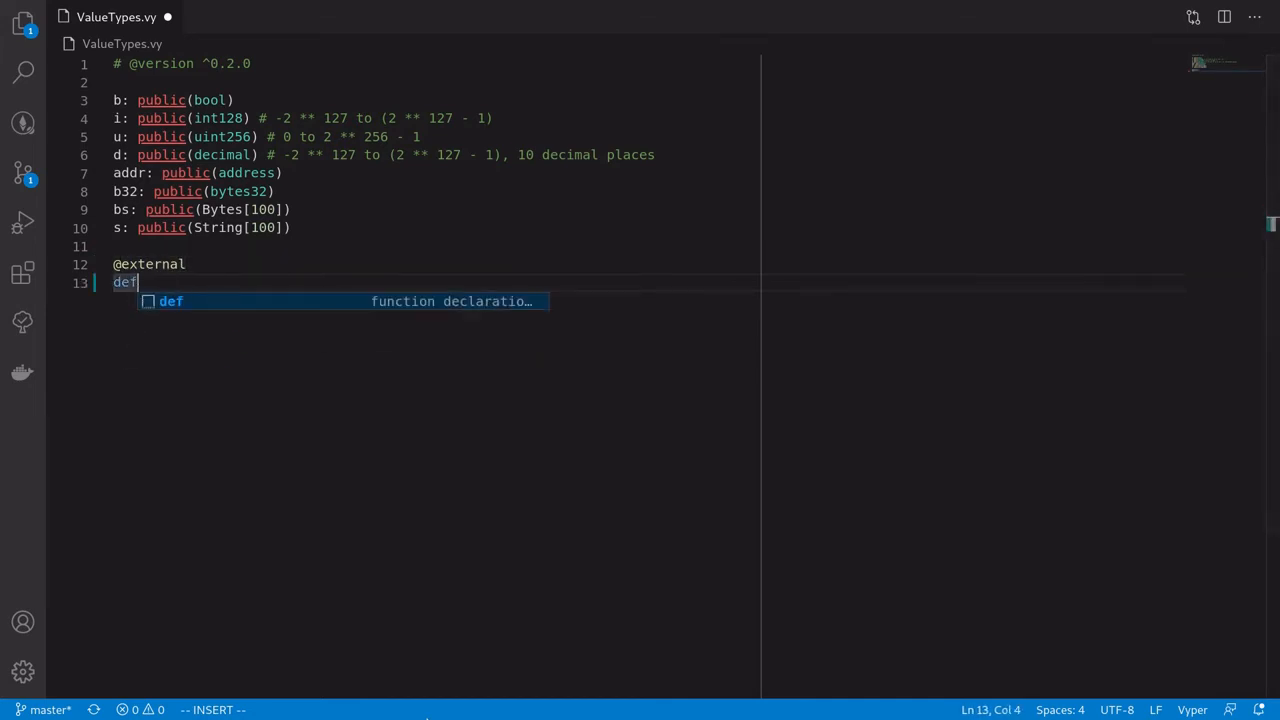
pyautogui.write('__init')
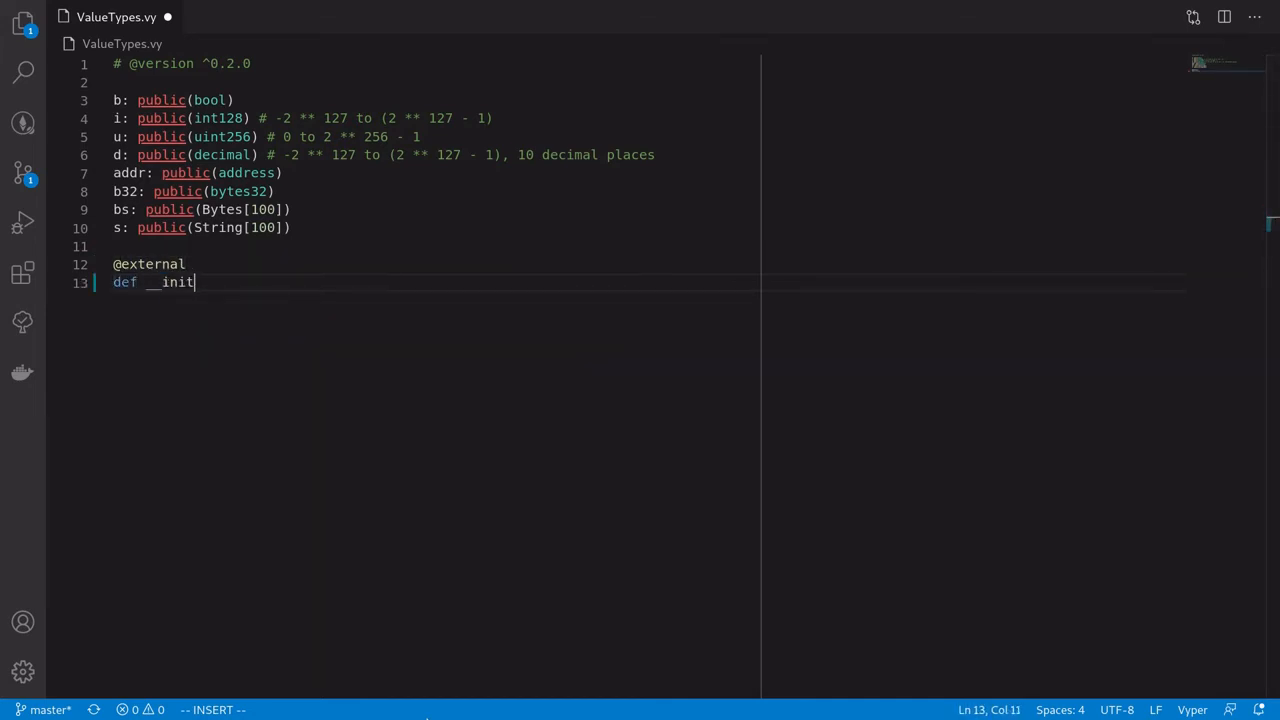
pyautogui.write('__():')
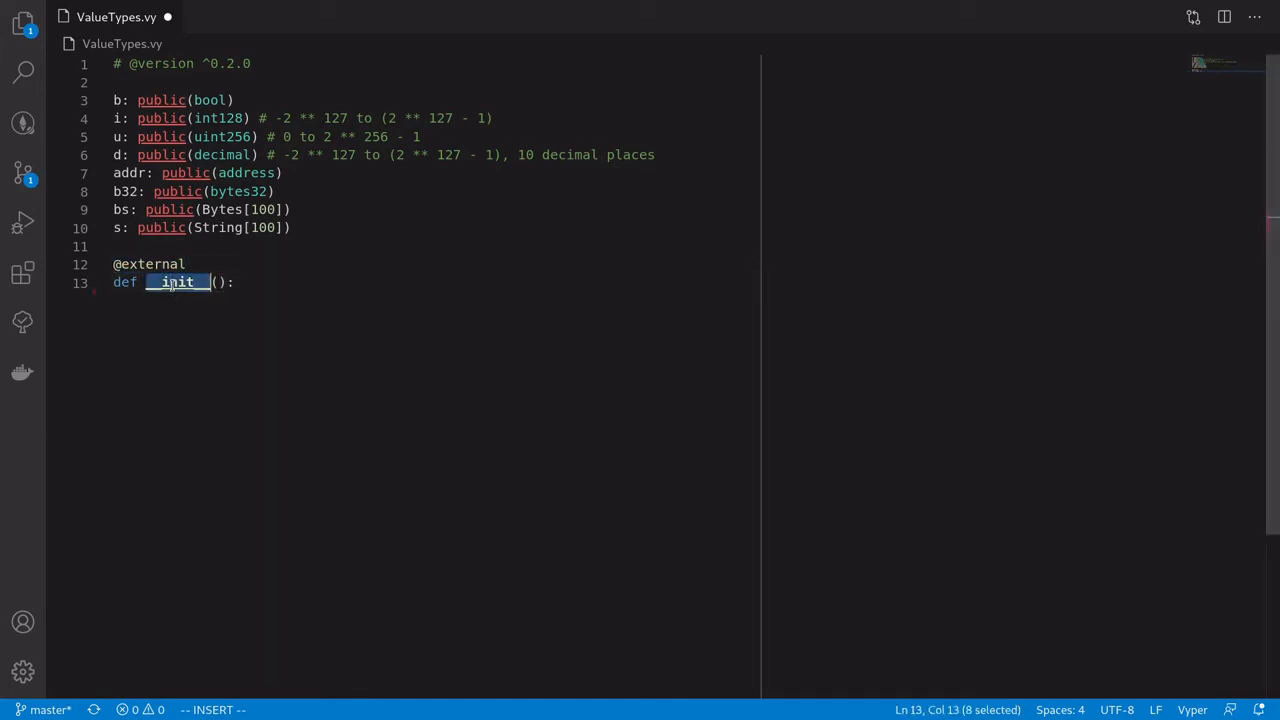
pyautogui.moveTo(246, 309)
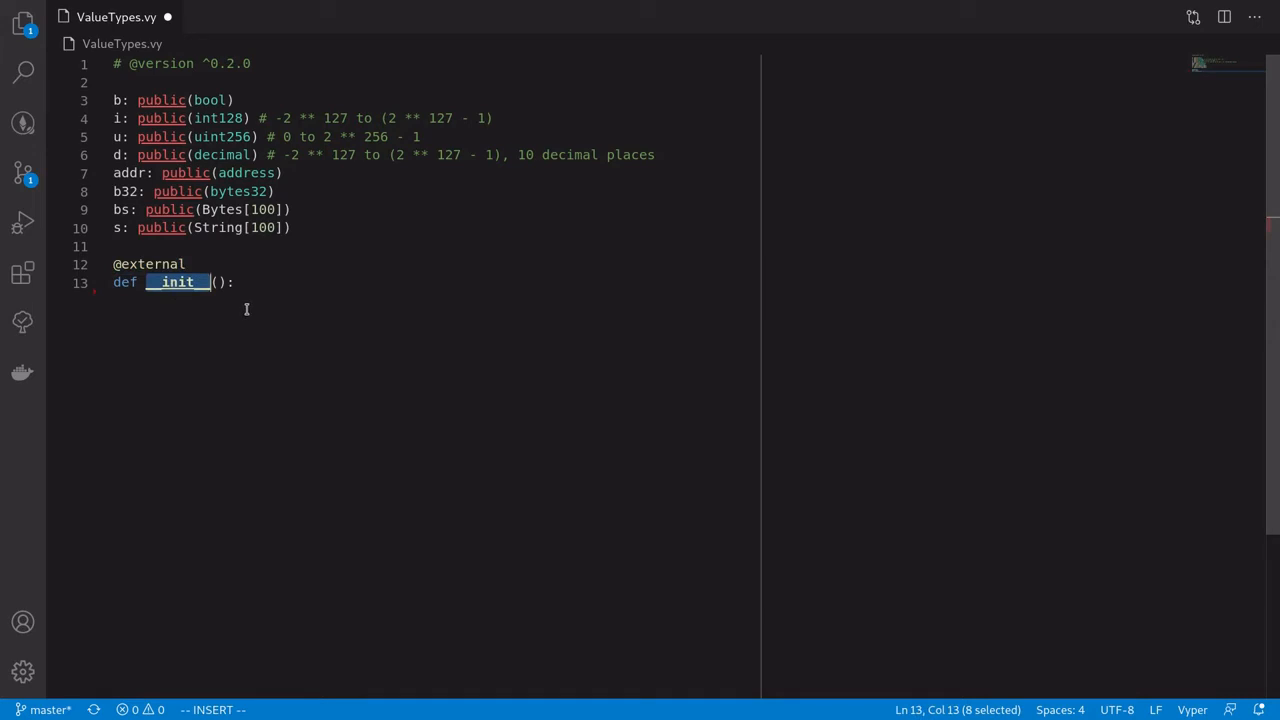
pyautogui.press('Return')
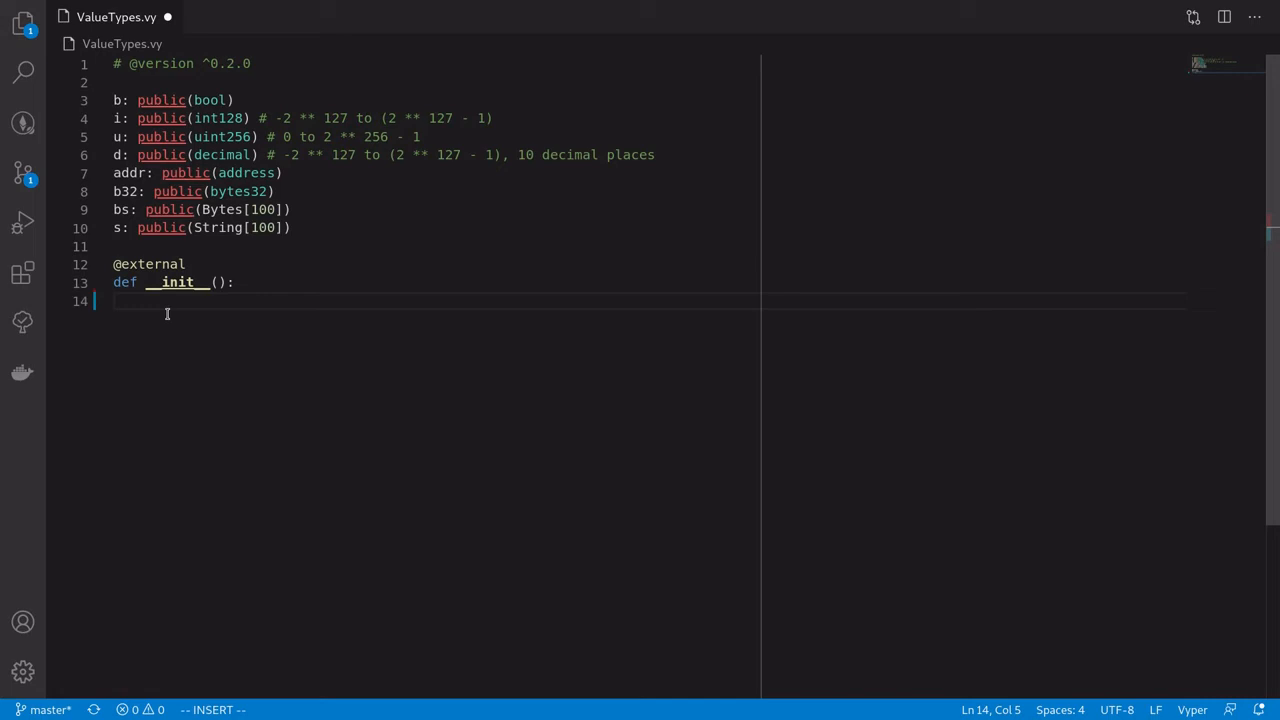
# In the constructor, assign b, set i to -1 and u to 123, and give d a decimal
pyautogui.write('self.')
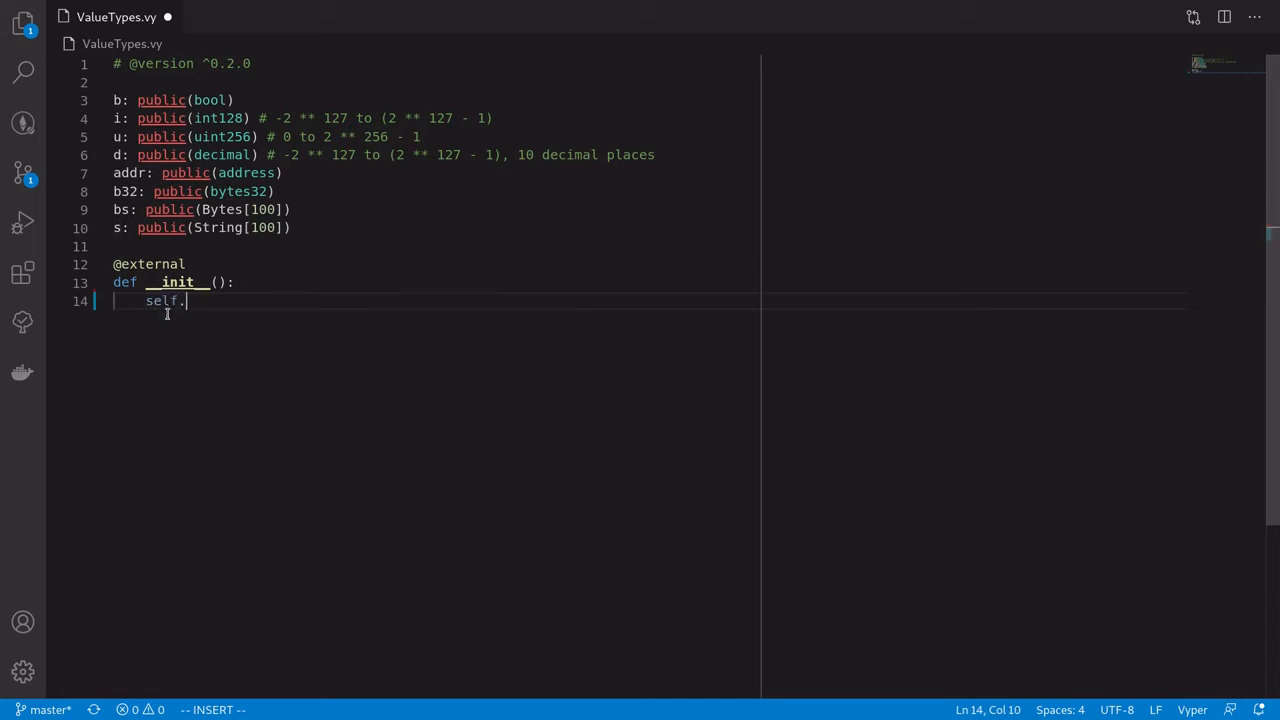
pyautogui.write('b = True')
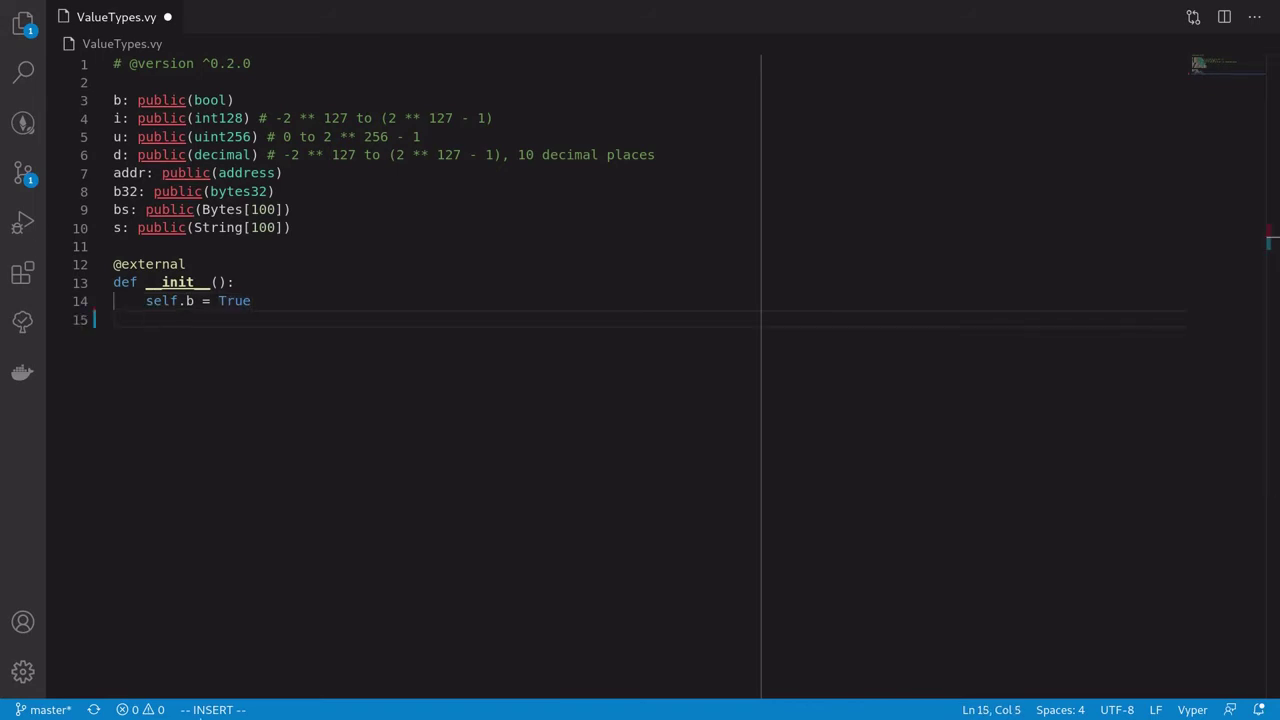
pyautogui.write('self.i')
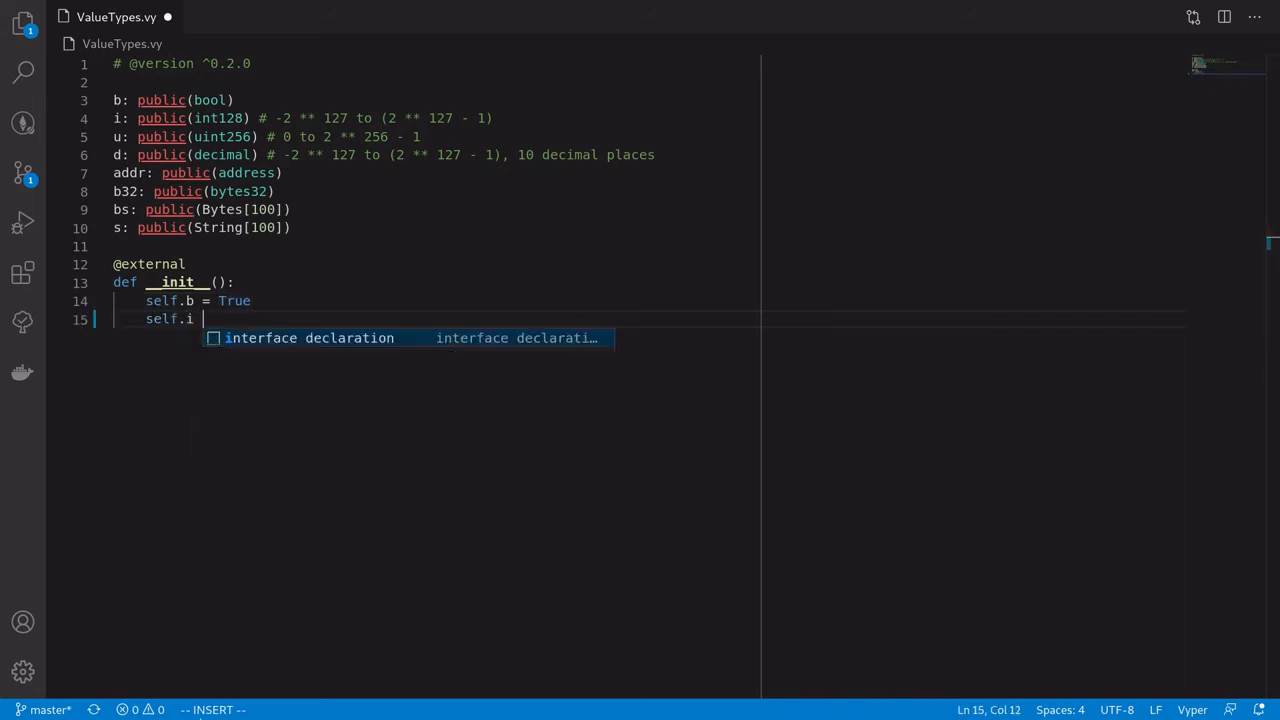
pyautogui.write('= -1')
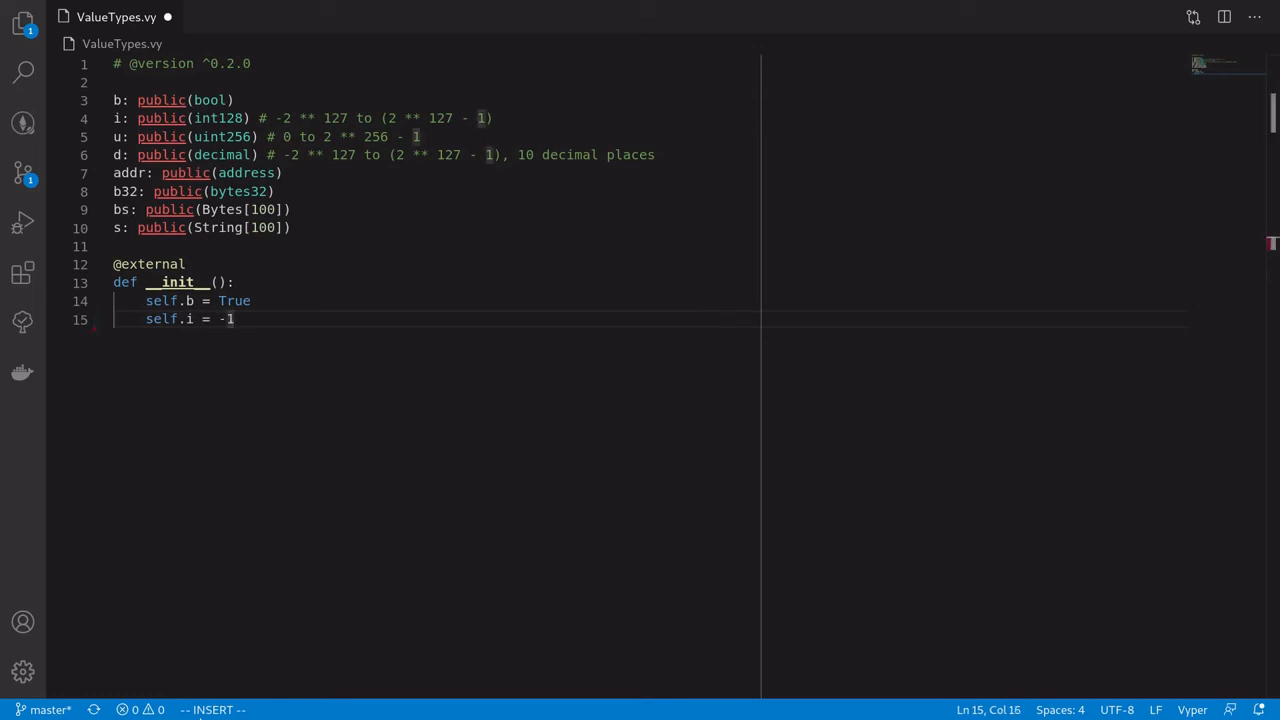
pyautogui.write('self.u =')
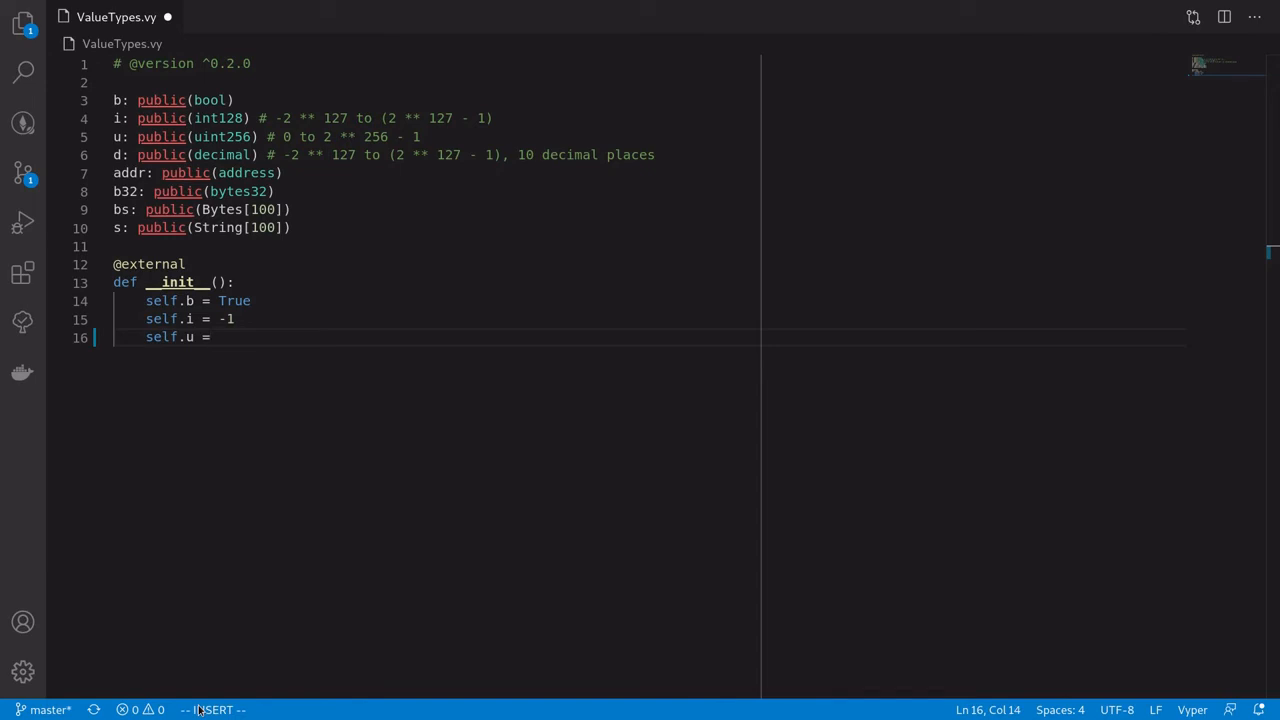
pyautogui.write('123')
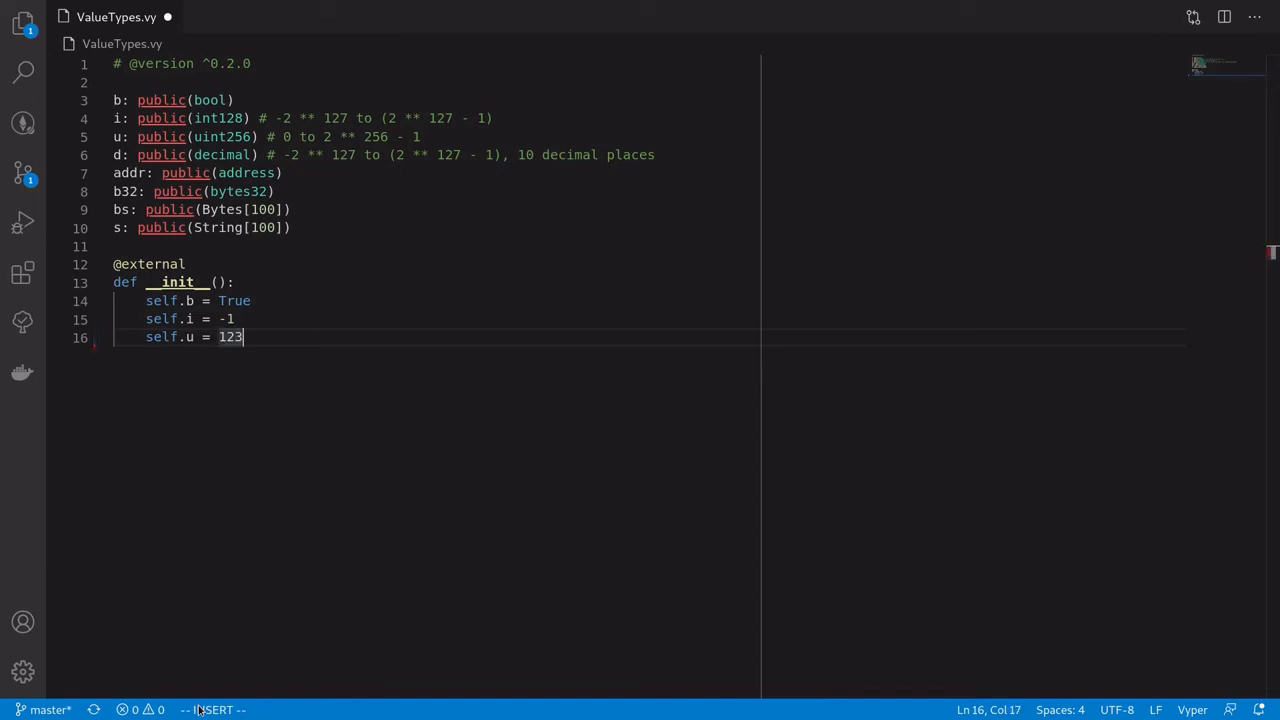
pyautogui.write('s')
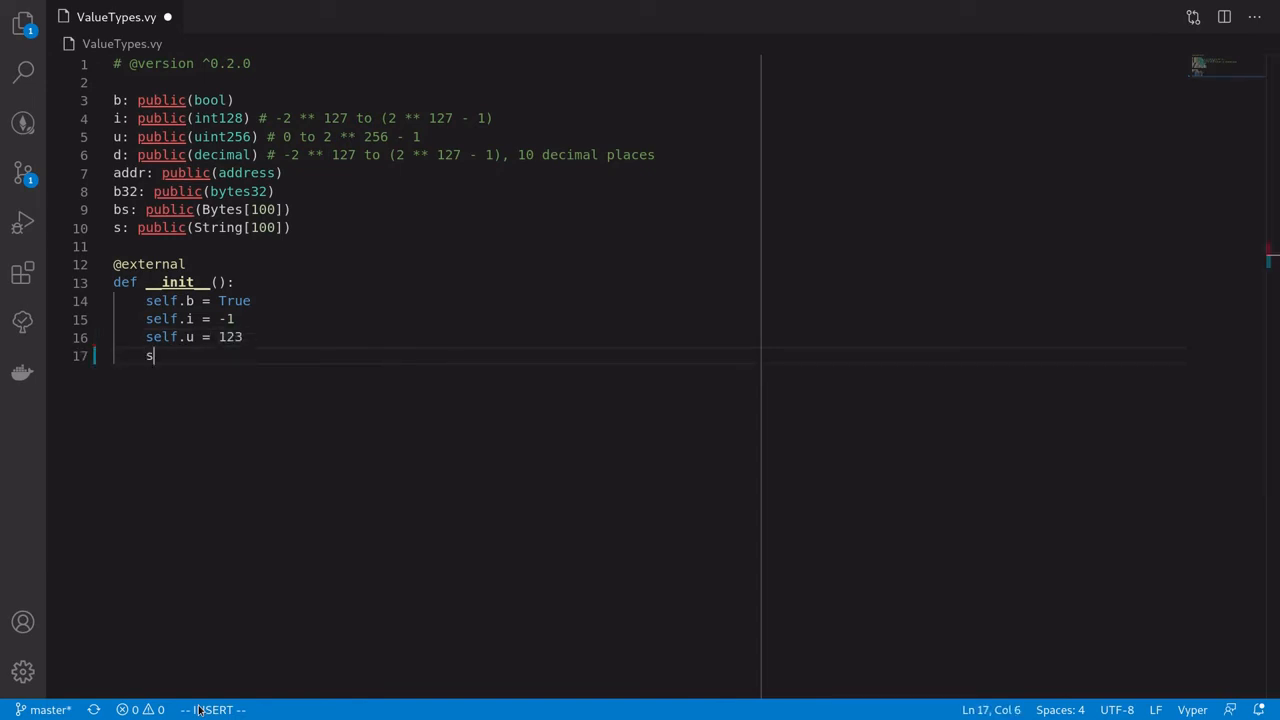
pyautogui.write('elf.d =')
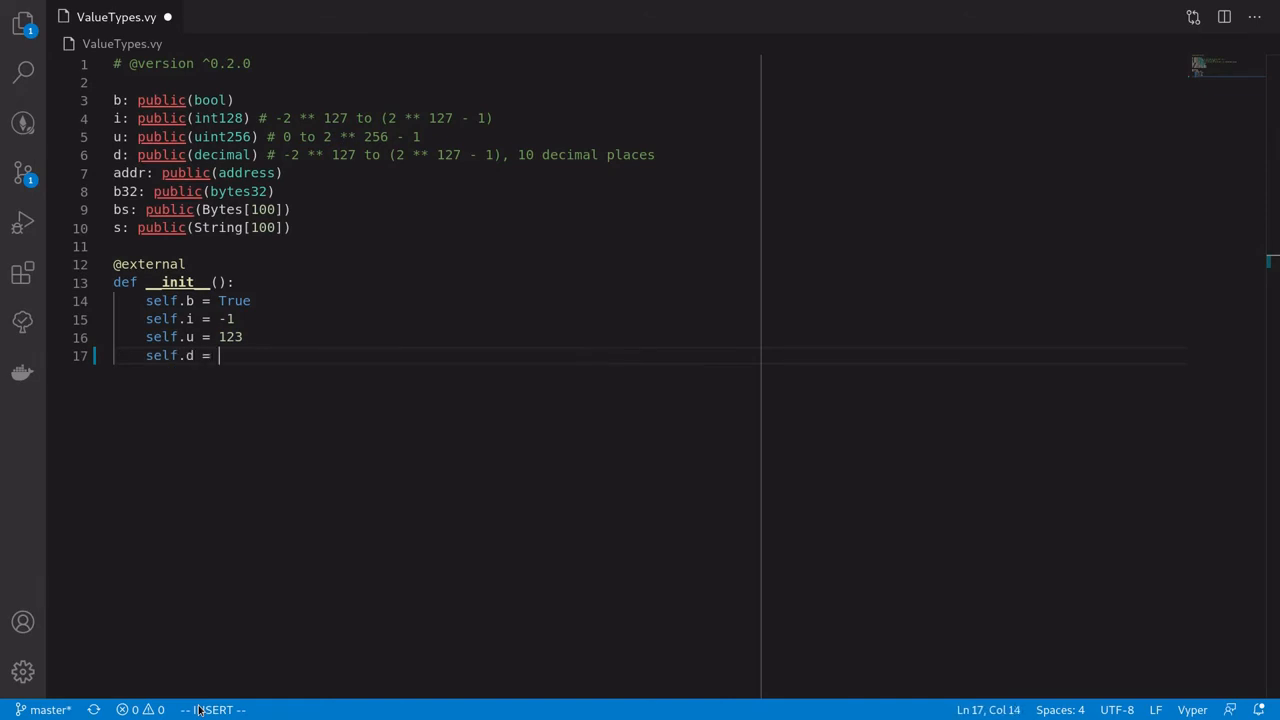
pyautogui.write('31.')
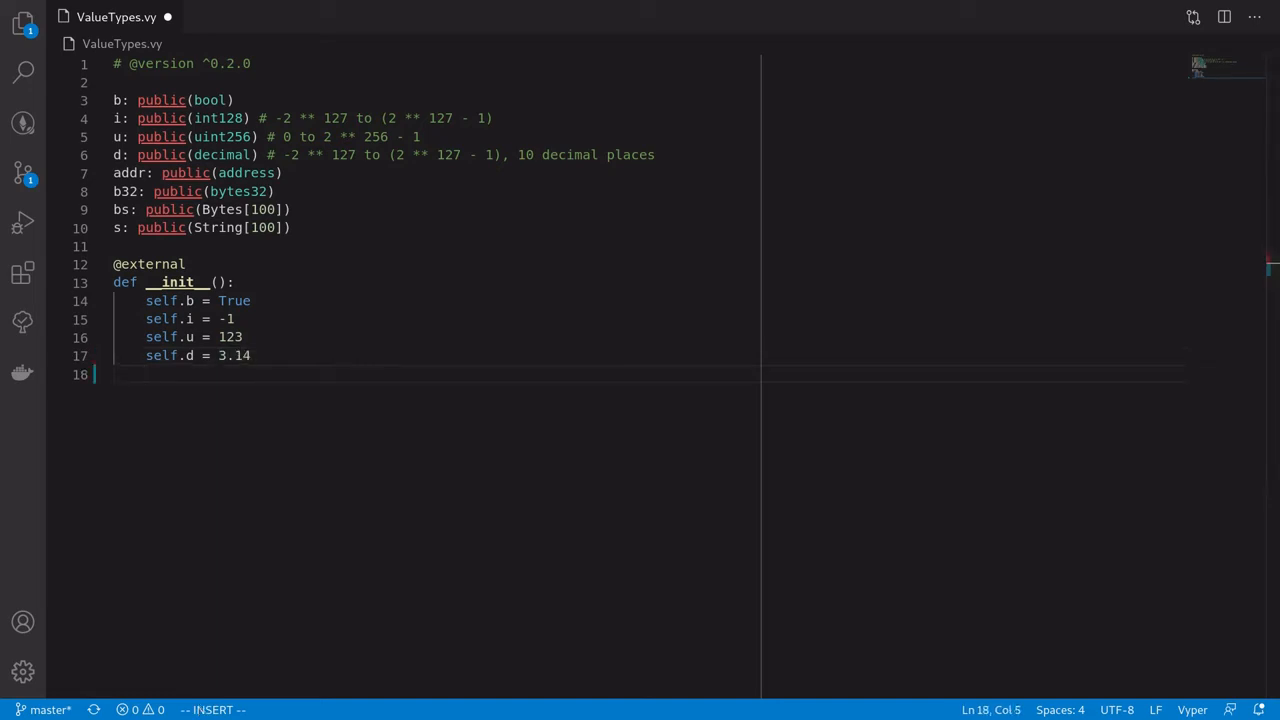
# Assign addr 0x5B38Da6a701c568545dCfcB03FcB875f56beddC4 and b32 the 0xada1b75f…25cdacb hash
pyautogui.write('self.')
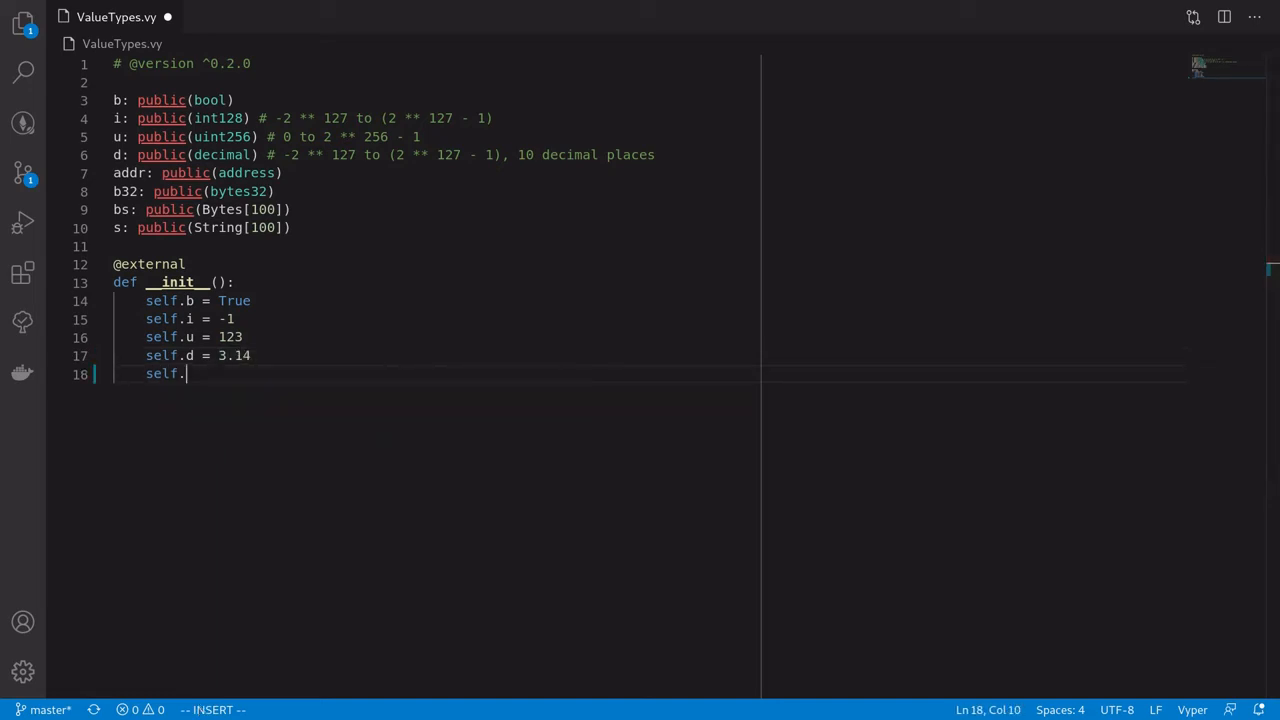
pyautogui.write('addr = 0x5B38Da6a701c568545dCfcB03FcB875f56beddC4')
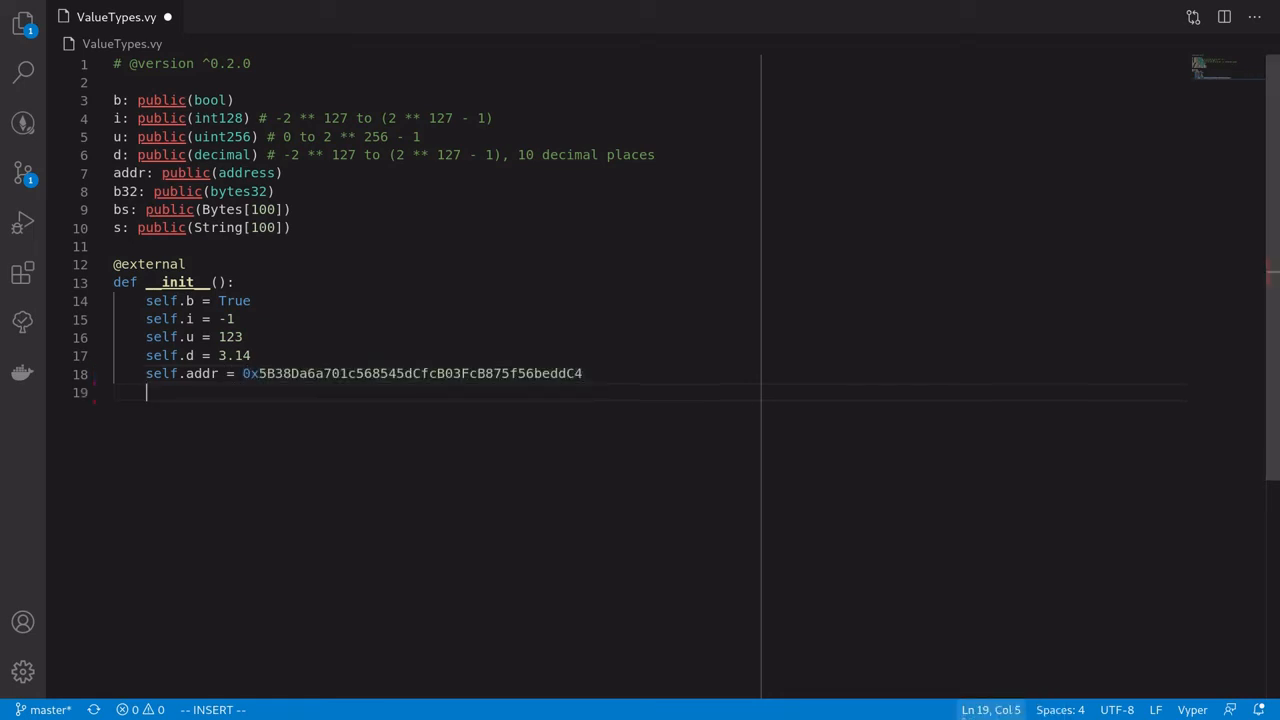
pyautogui.write('self.')
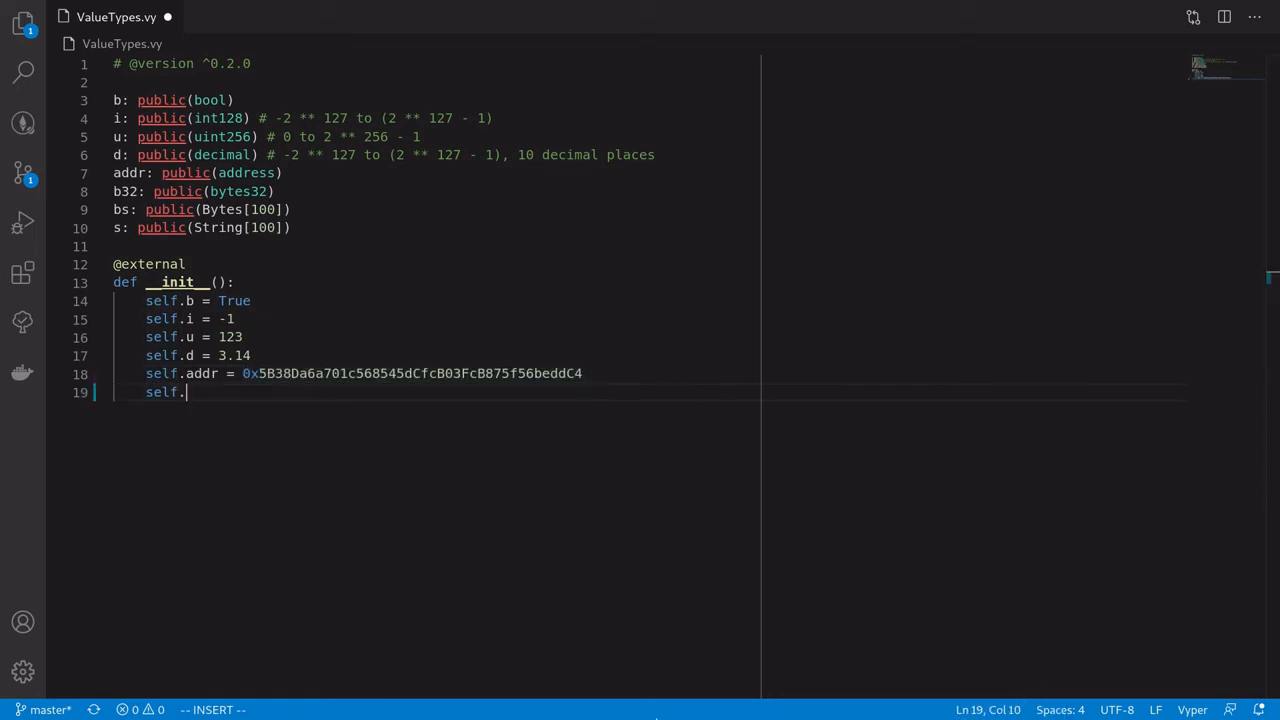
pyautogui.write('b32 =')
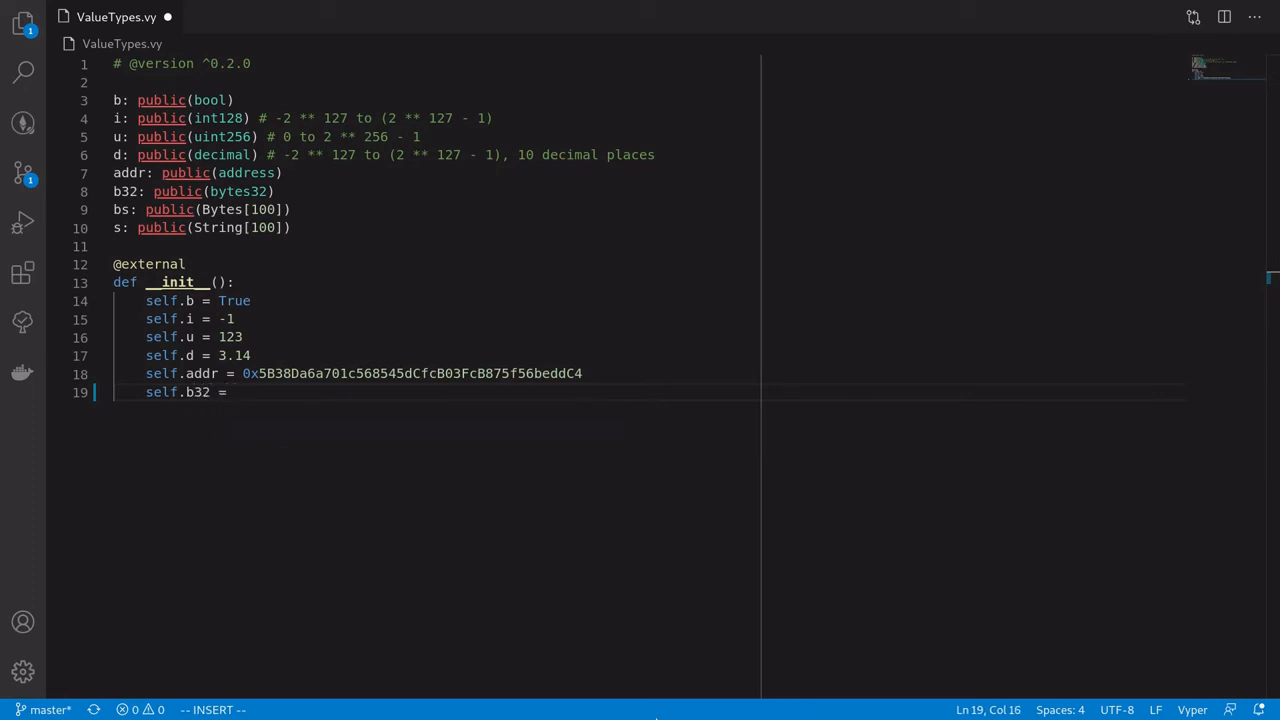
pyautogui.write('0xada1b75f8ae9a65dcc16f95678ac203030505c6b465c8206e26ae84b525cdacb')
pyautogui.write('self.bs =')
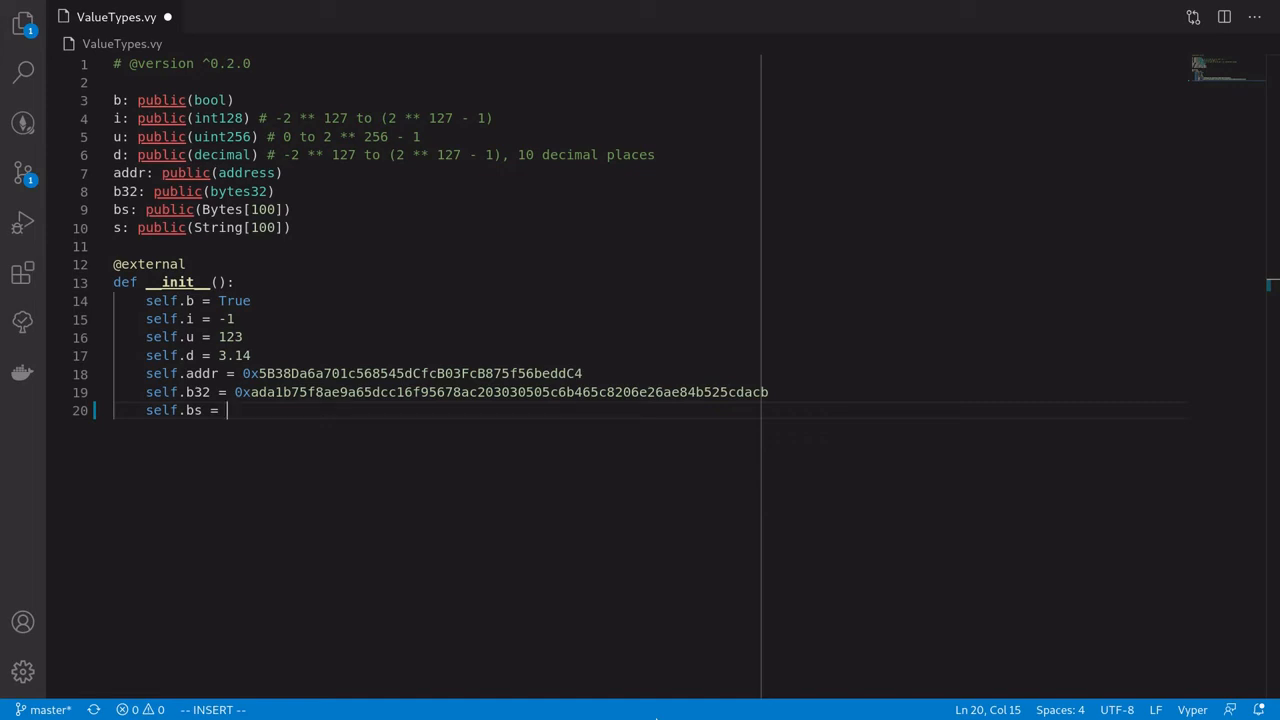
# Assign bs a hex byte string and s "This is a string", then save
pyautogui.write('b"')
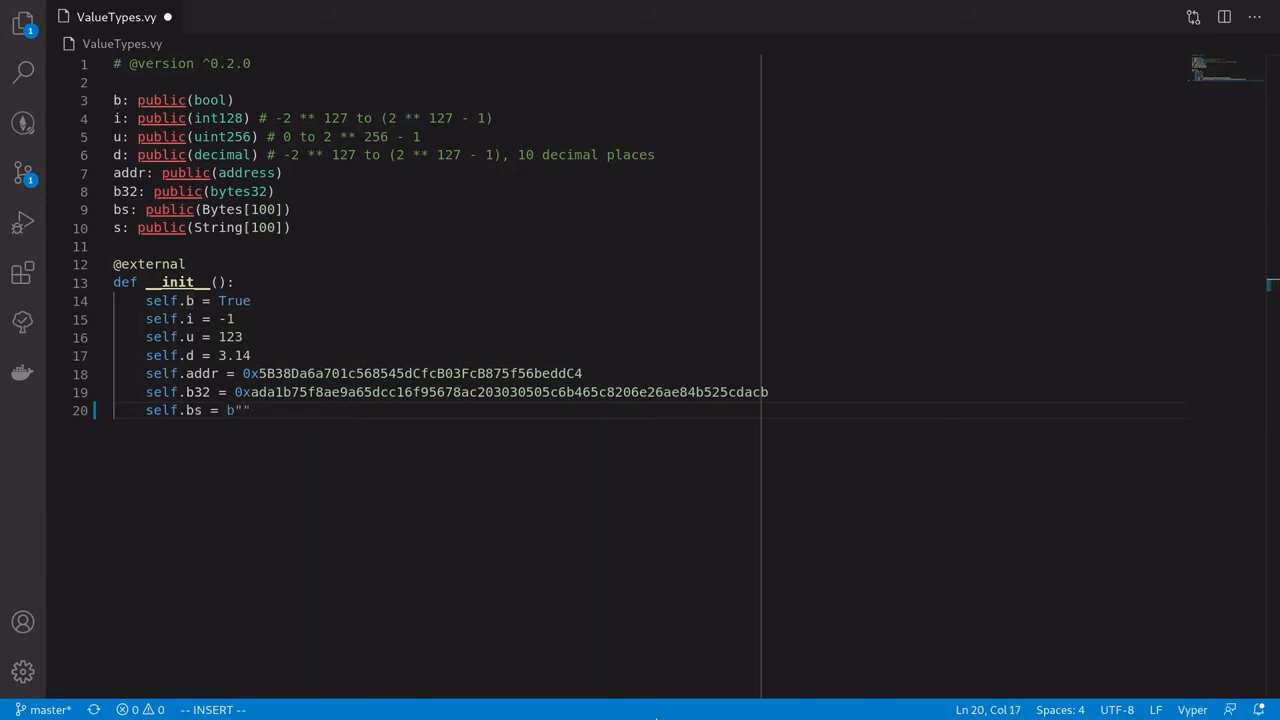
pyautogui.write('\\')
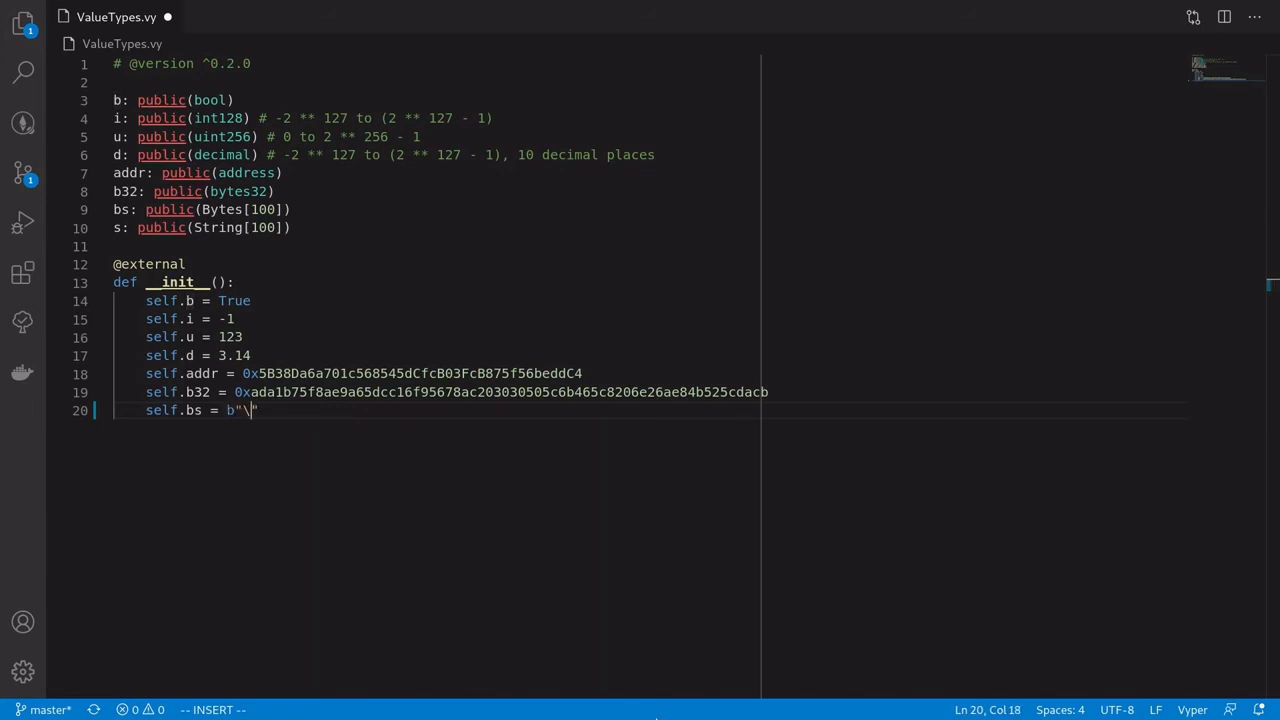
pyautogui.write('x01')
pyautogui.write('self.s = "This ')
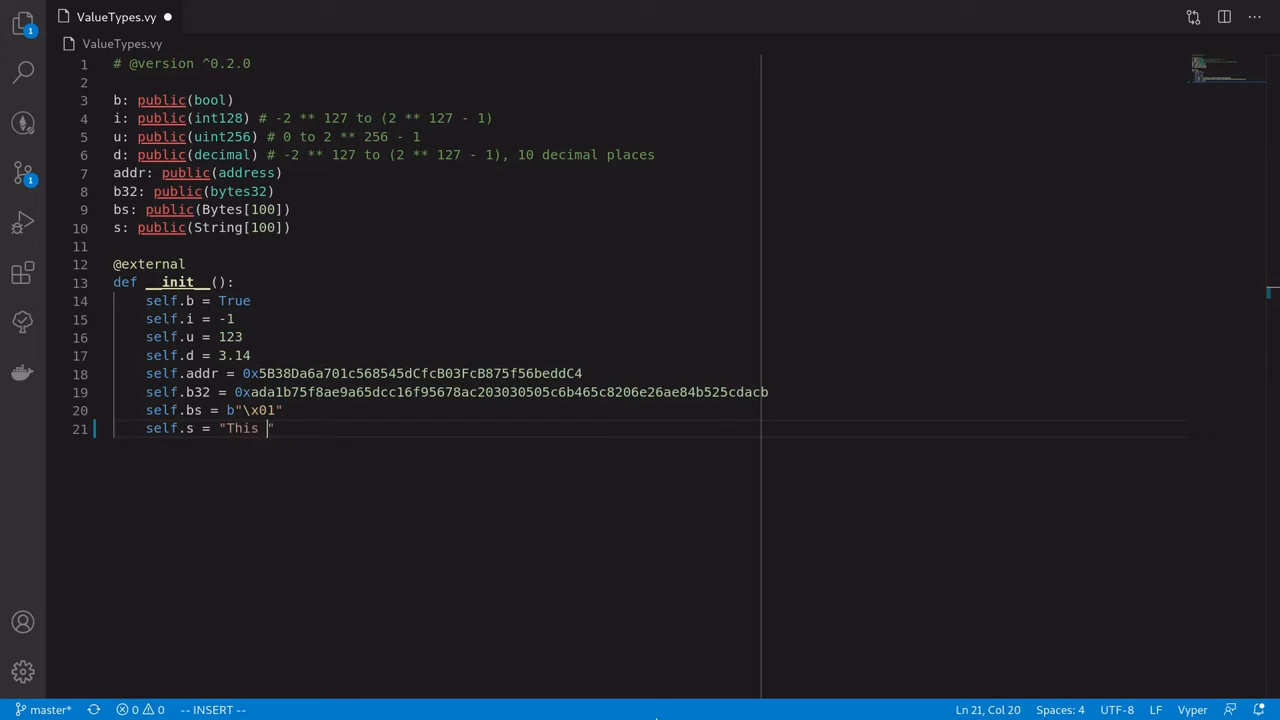
pyautogui.write('is a string')
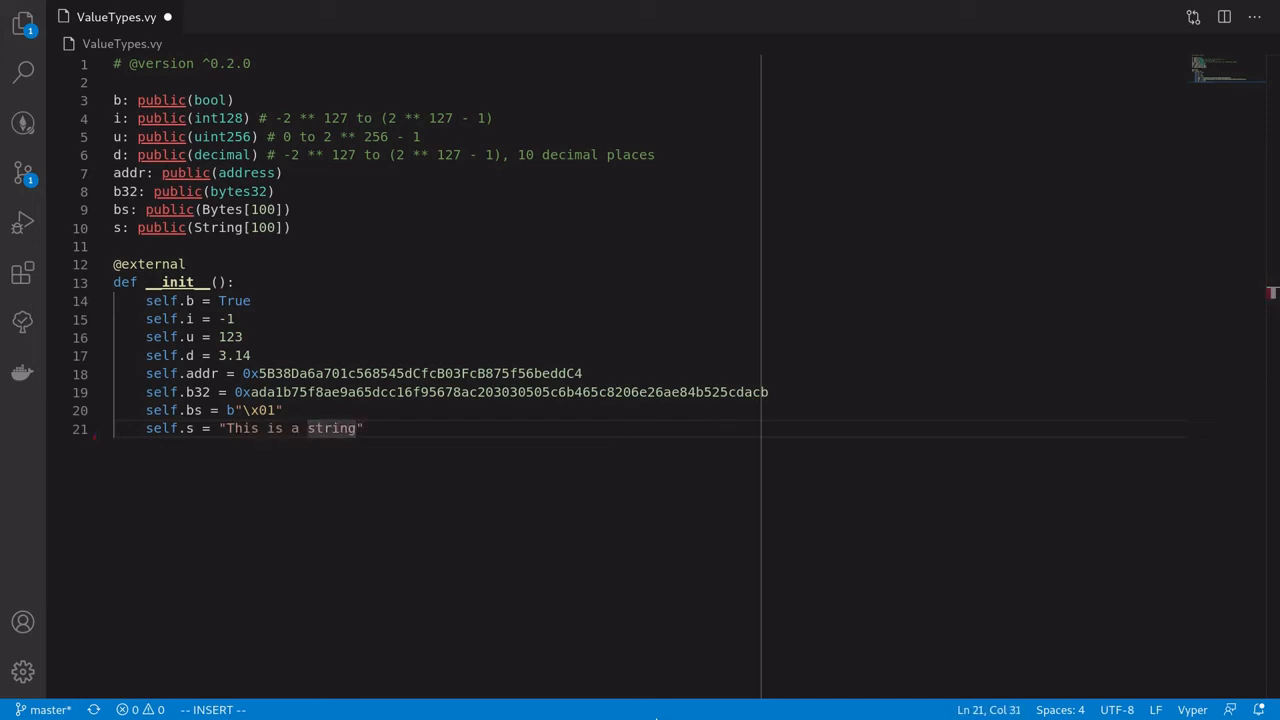
pyautogui.press('ctrl+s')
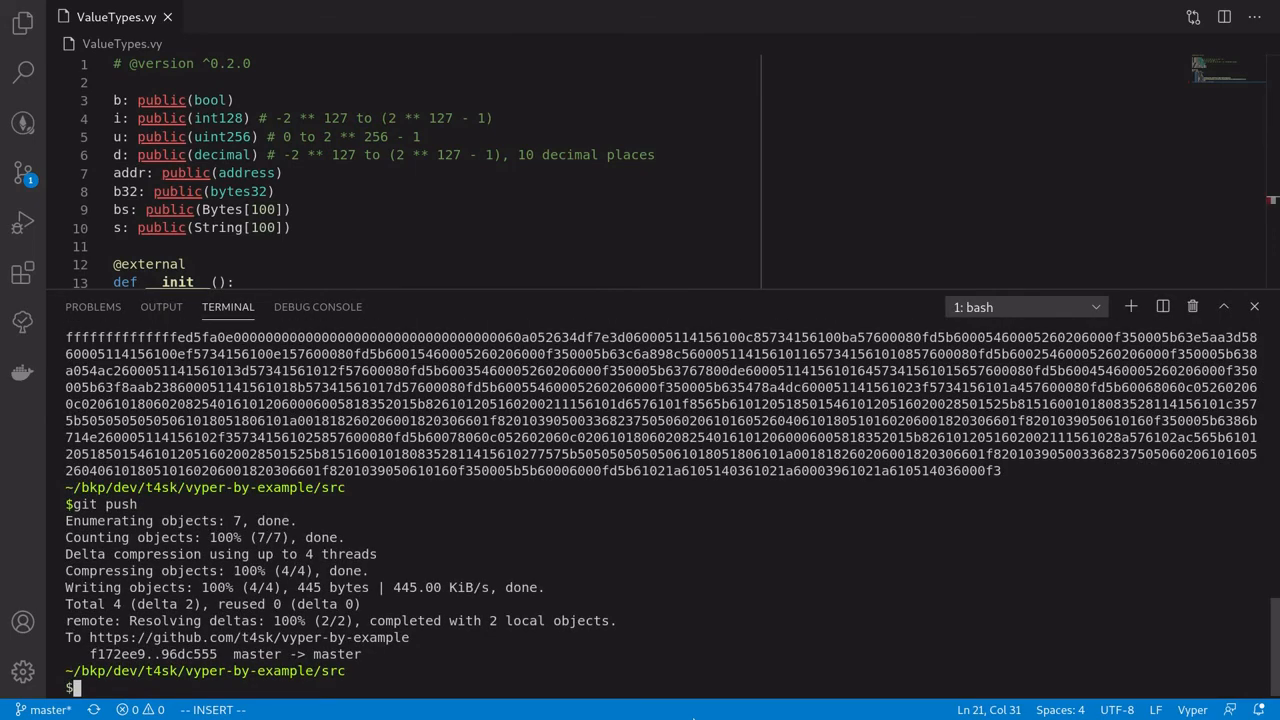
# Start a vyper compile command for ValueTypes.vy in the terminal
pyautogui.write('vyper')
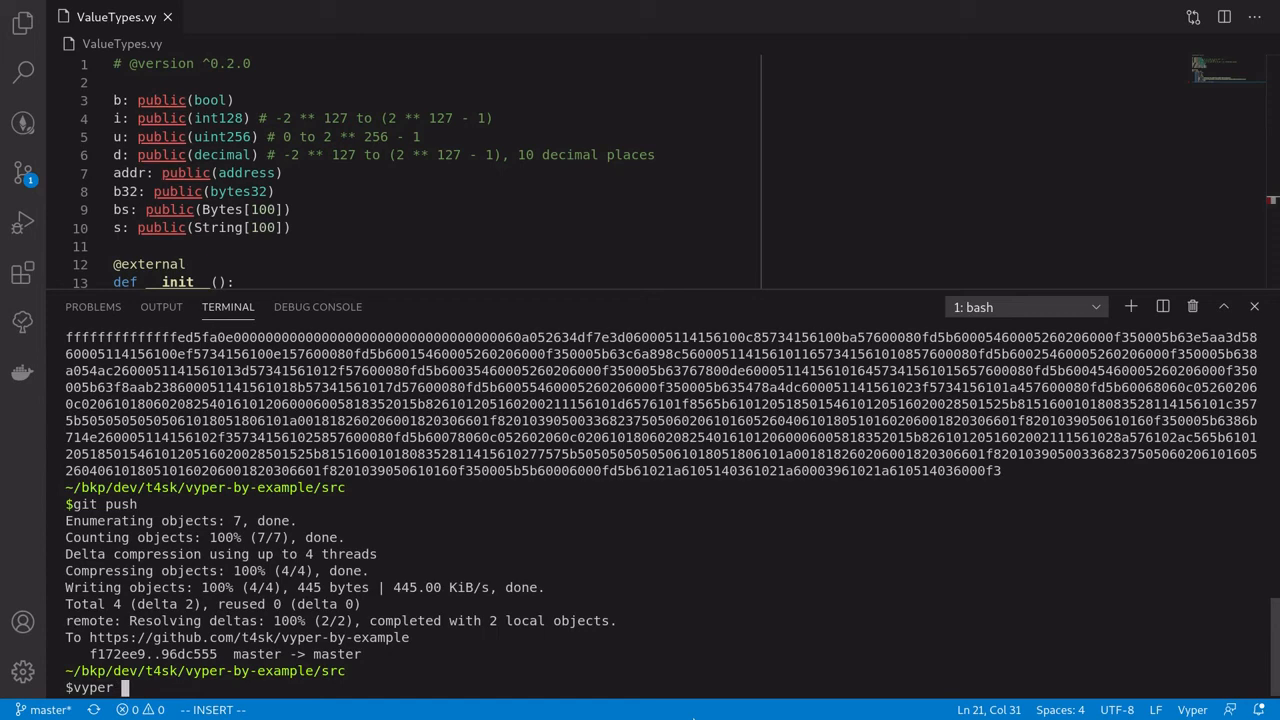
pyautogui.write('Vau')
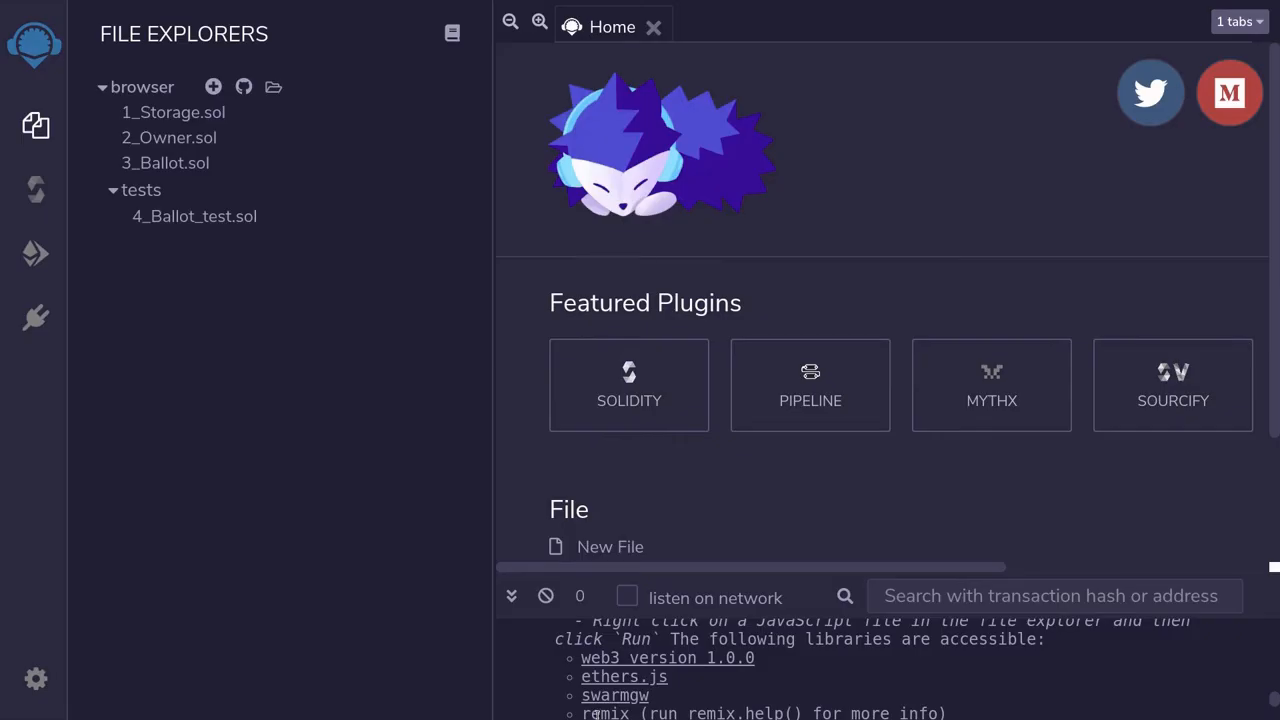
pyautogui.moveTo(36, 318)
pyautogui.write('vy')
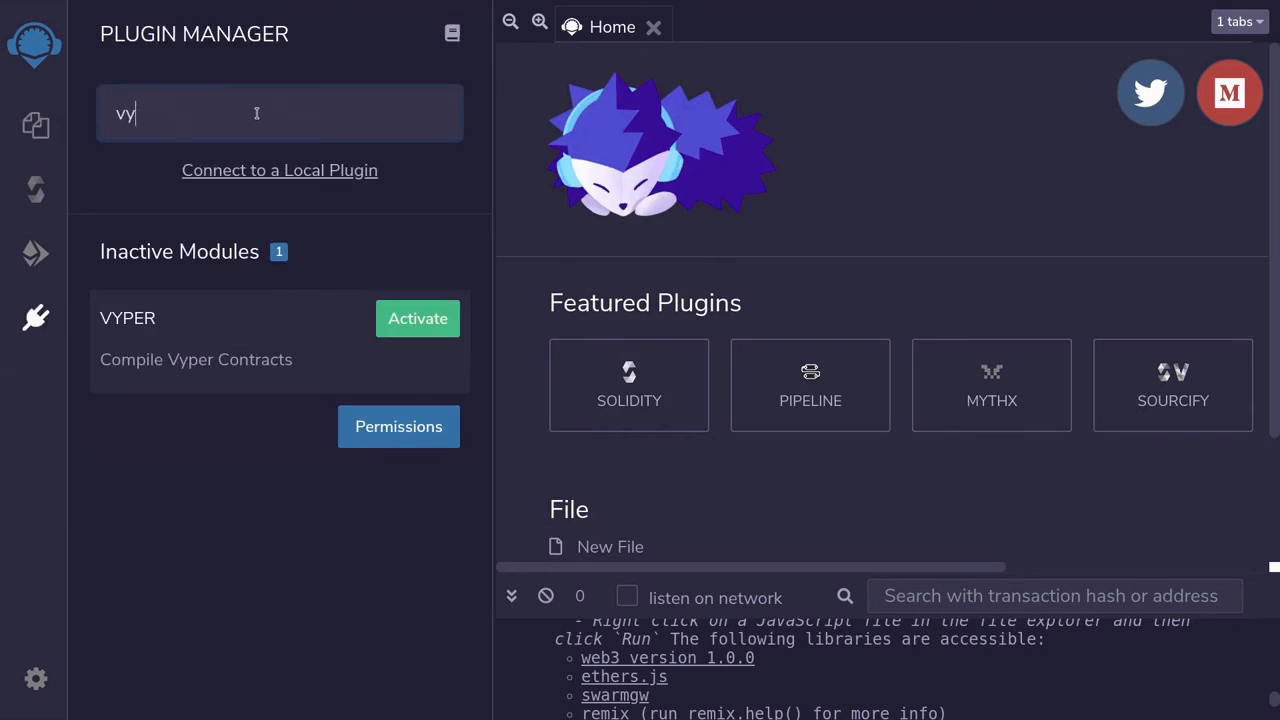
# Activate the Vyper compiler plugin and return to File Explorers
pyautogui.click(417, 318)
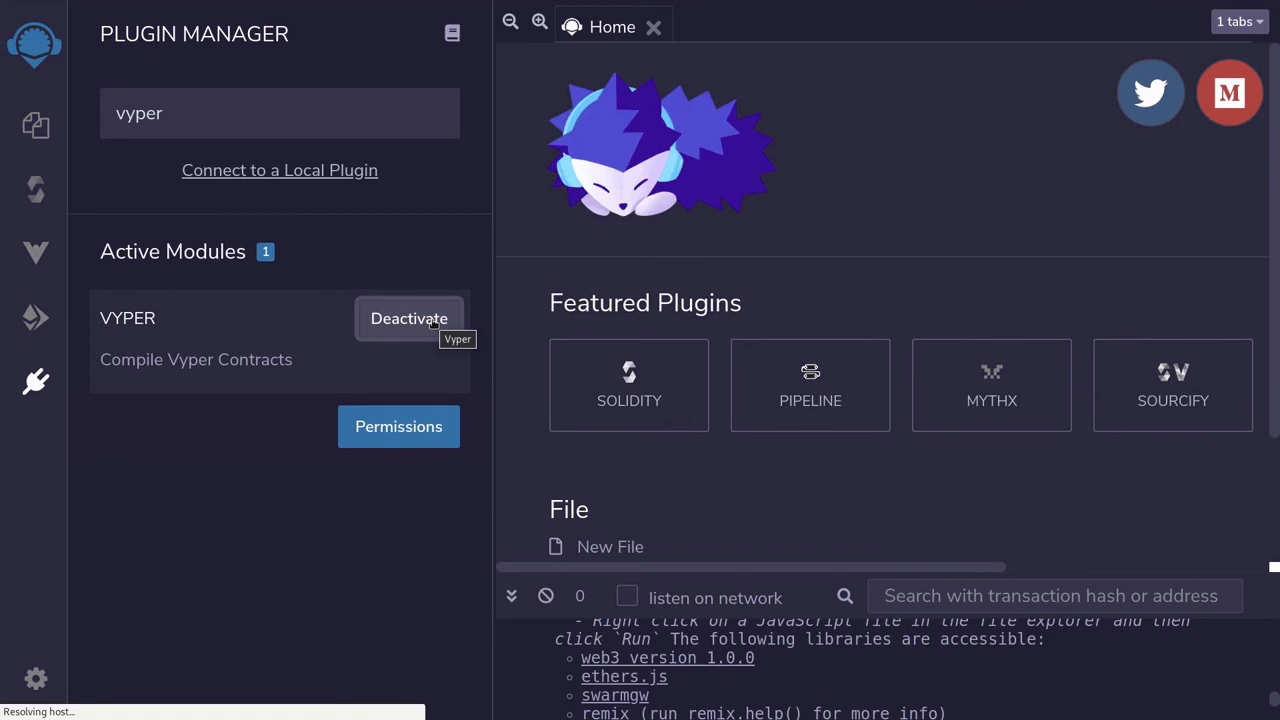
pyautogui.click(35, 125)
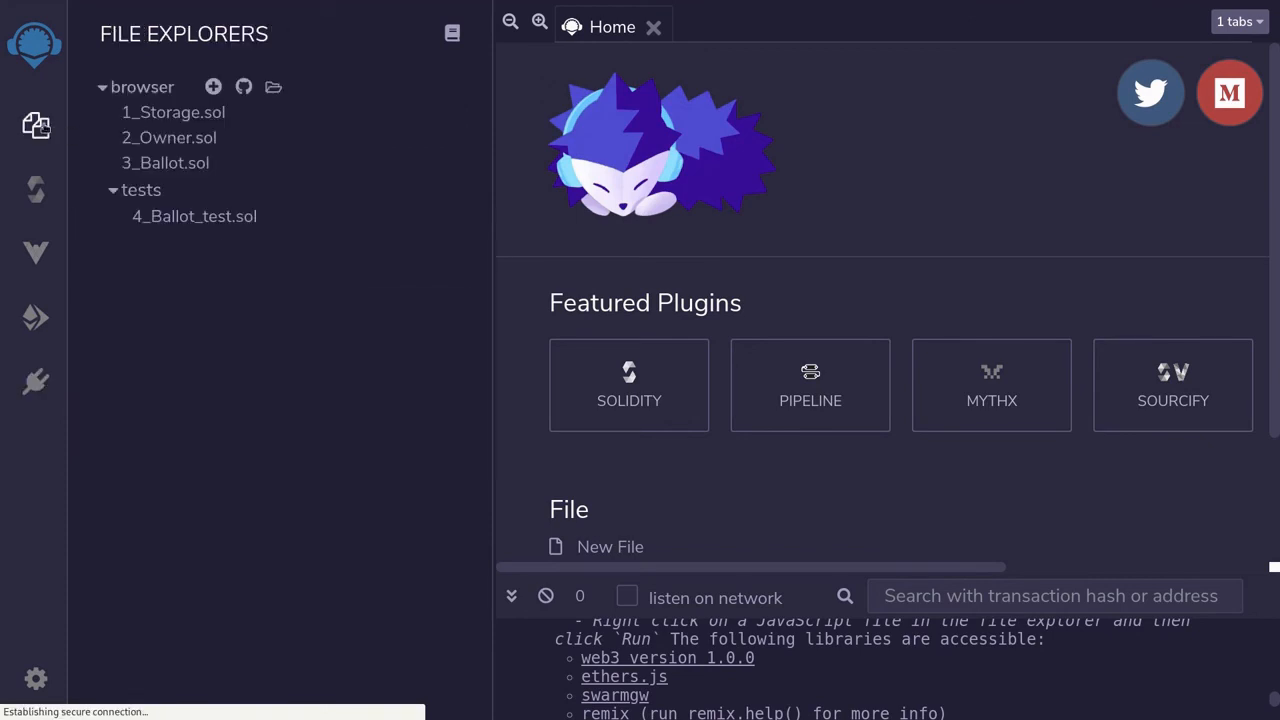
# Create ValueType.vy in File Explorers and fill it with the value-types contract code
pyautogui.click(213, 87)
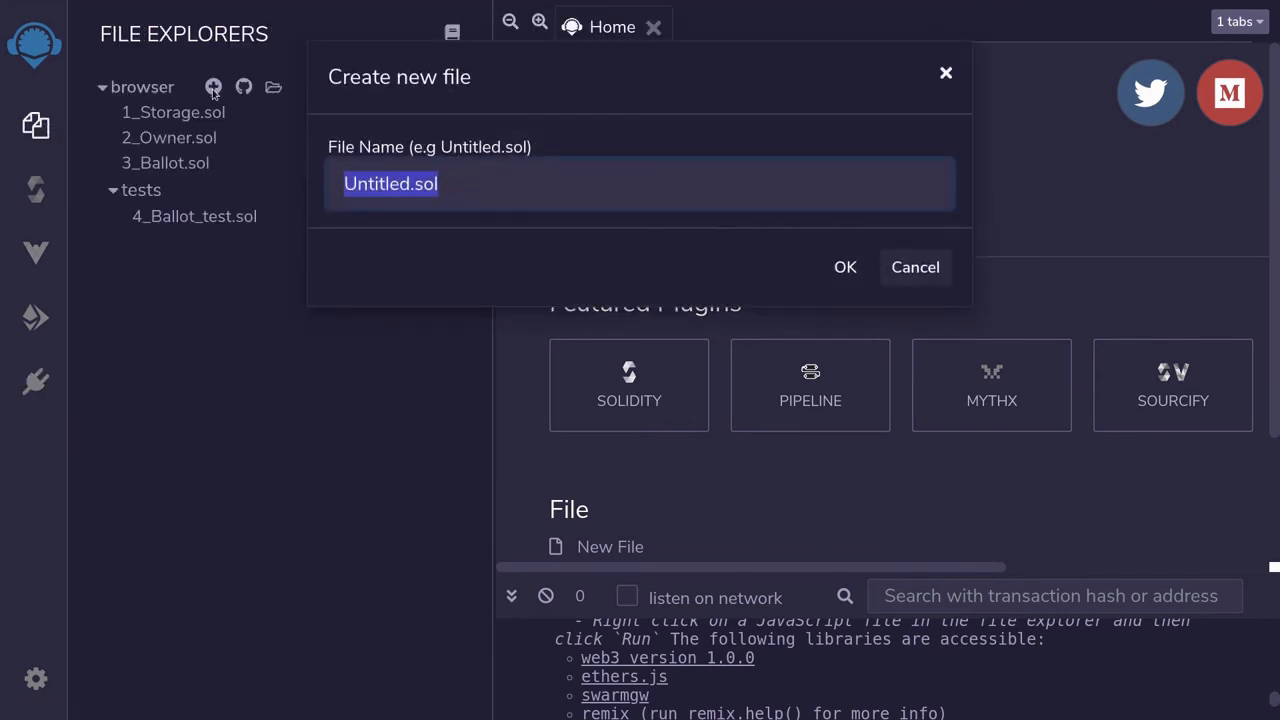
pyautogui.write('Valu')
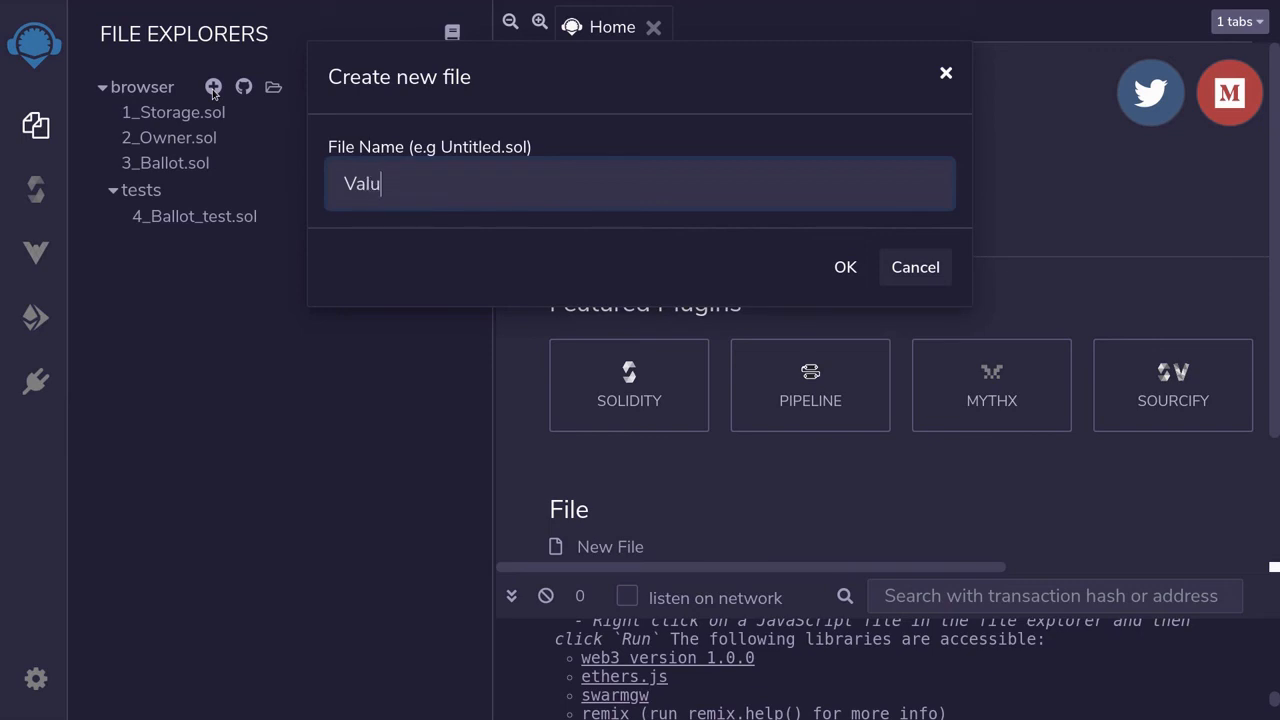
pyautogui.write('eType.')
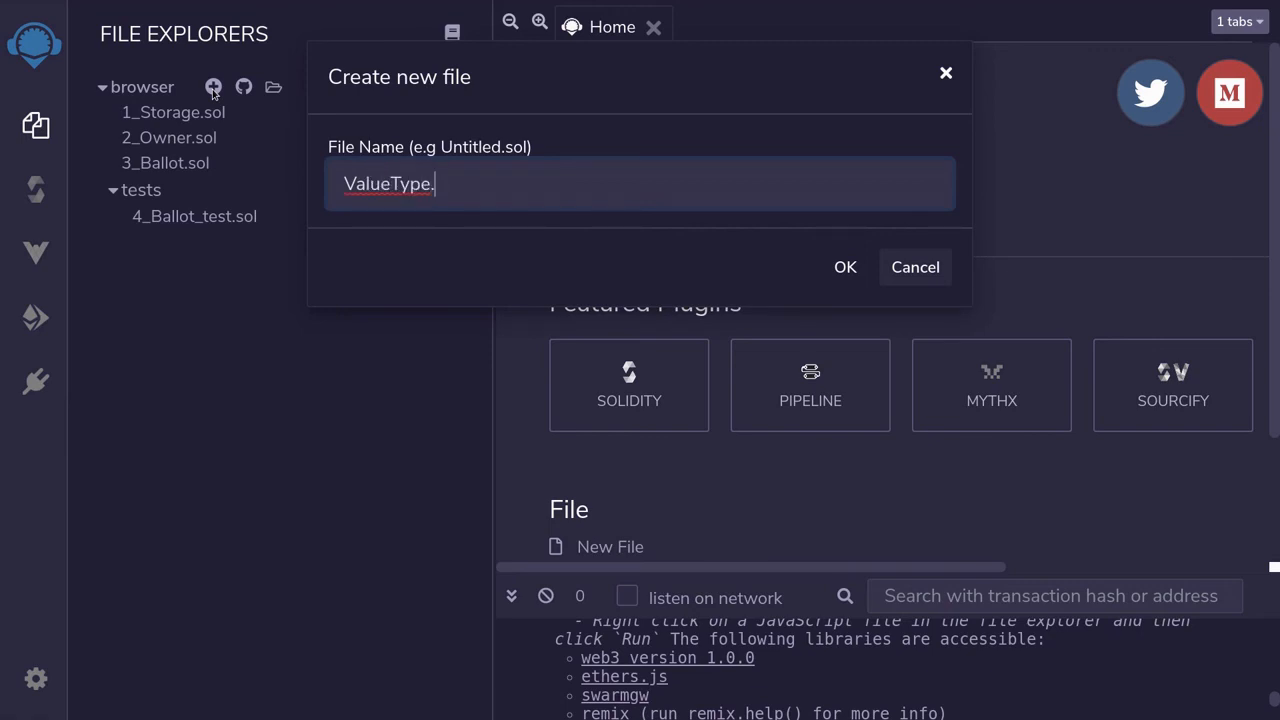
pyautogui.click(845, 267)
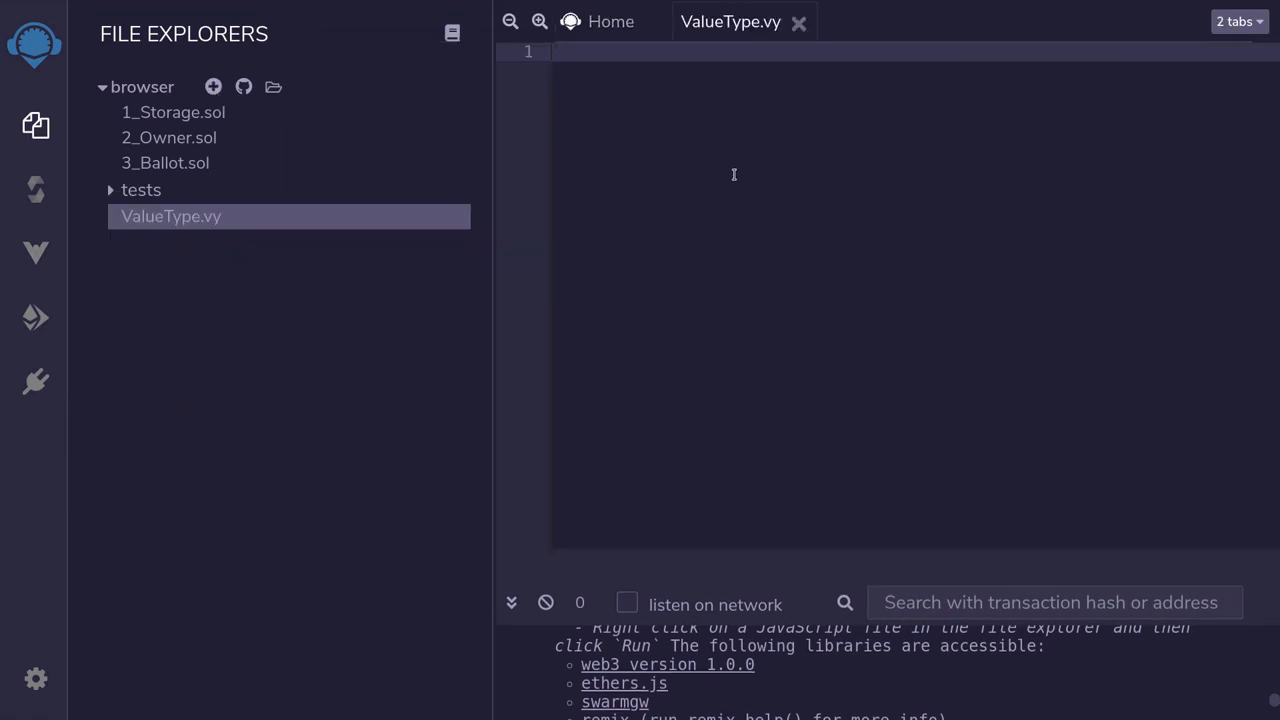
pyautogui.click(171, 216)
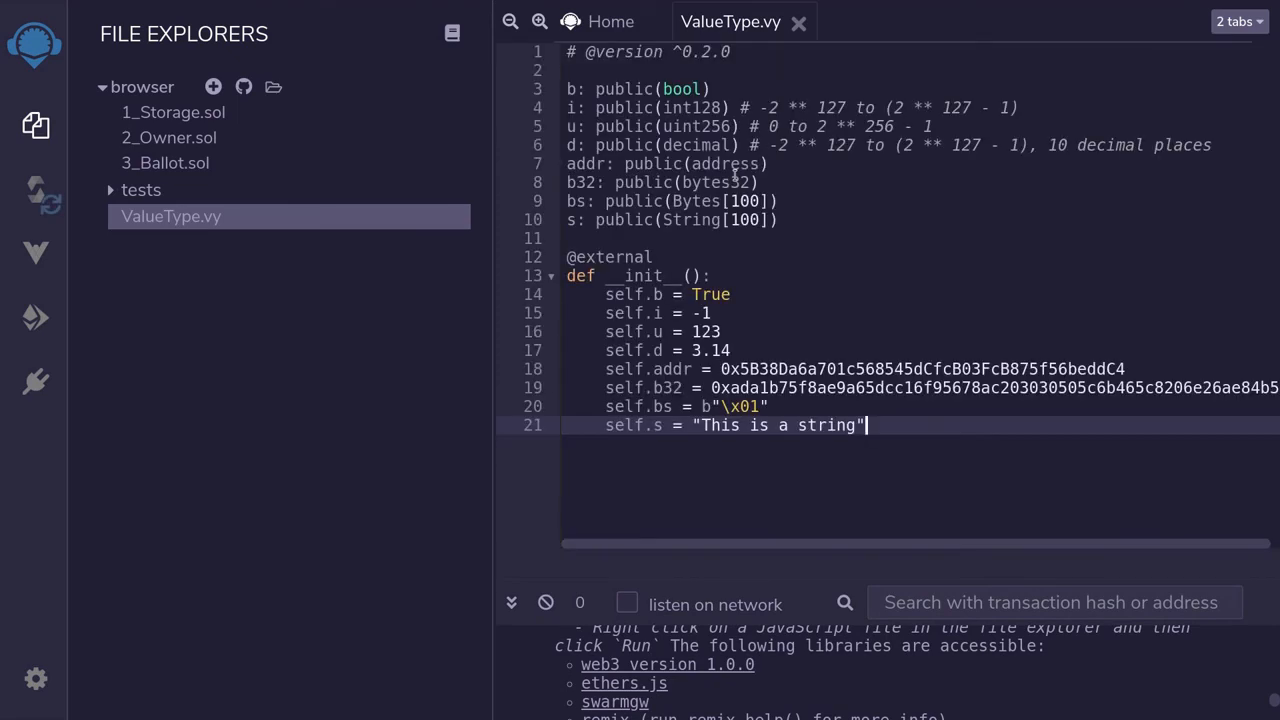
pyautogui.click(35, 252)
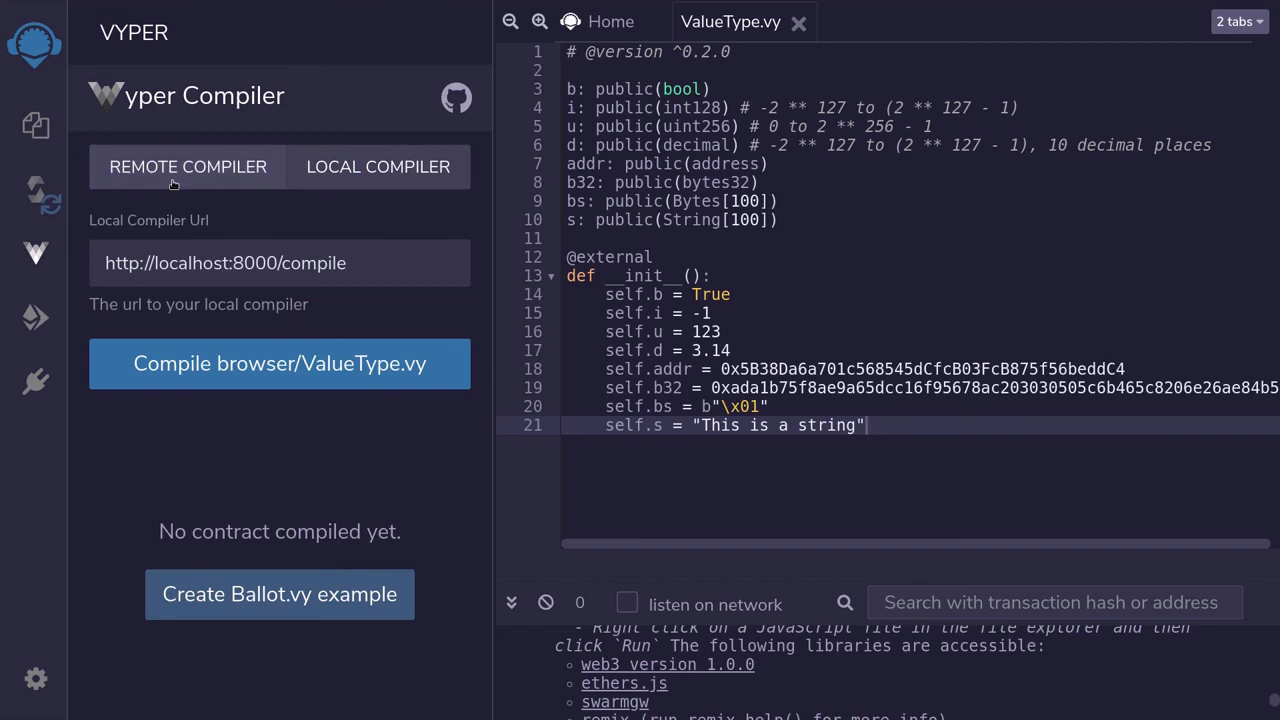
# Compile ValueType.vy with the Remote Compiler and go to Deploy & Run Transactions
pyautogui.click(187, 166)
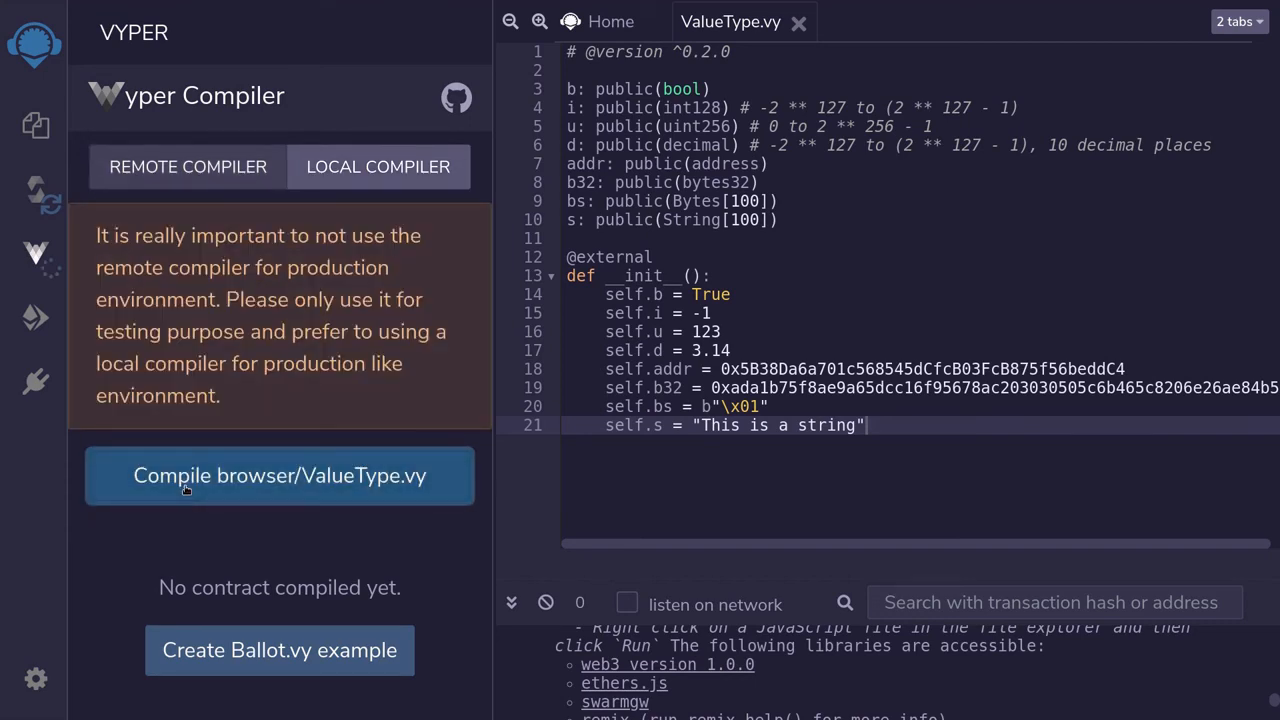
pyautogui.click(279, 475)
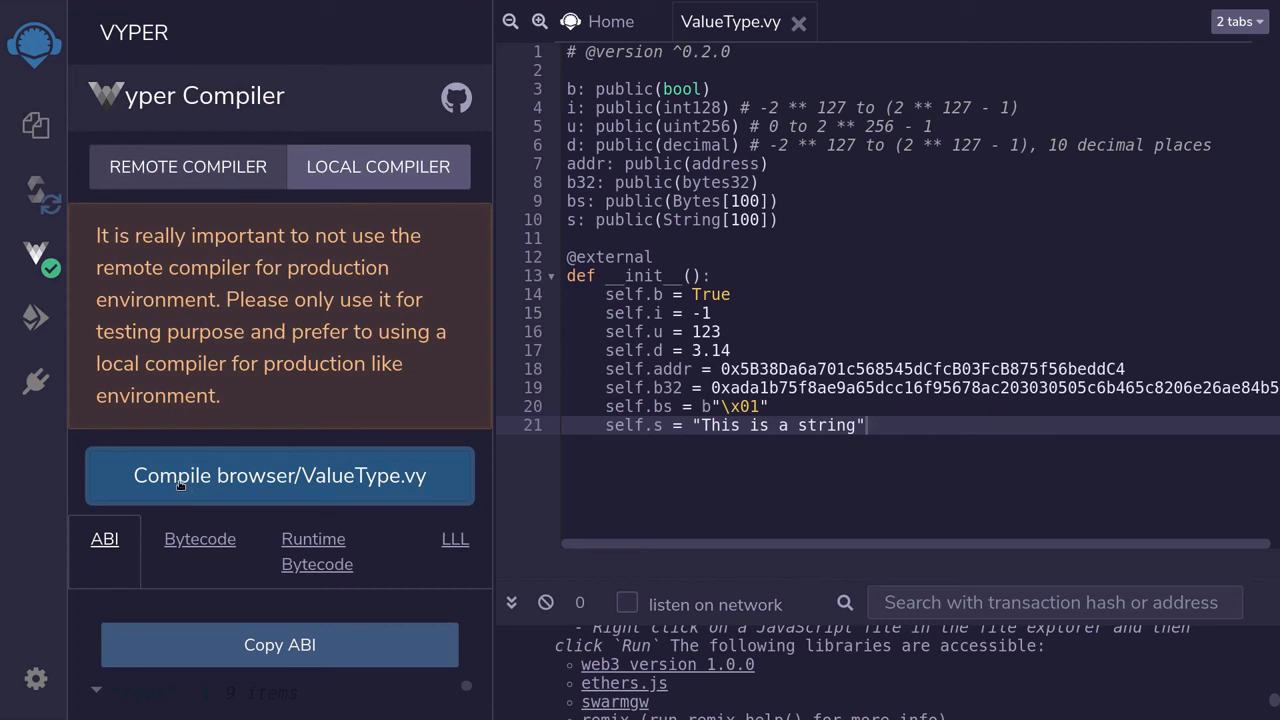
pyautogui.click(35, 317)
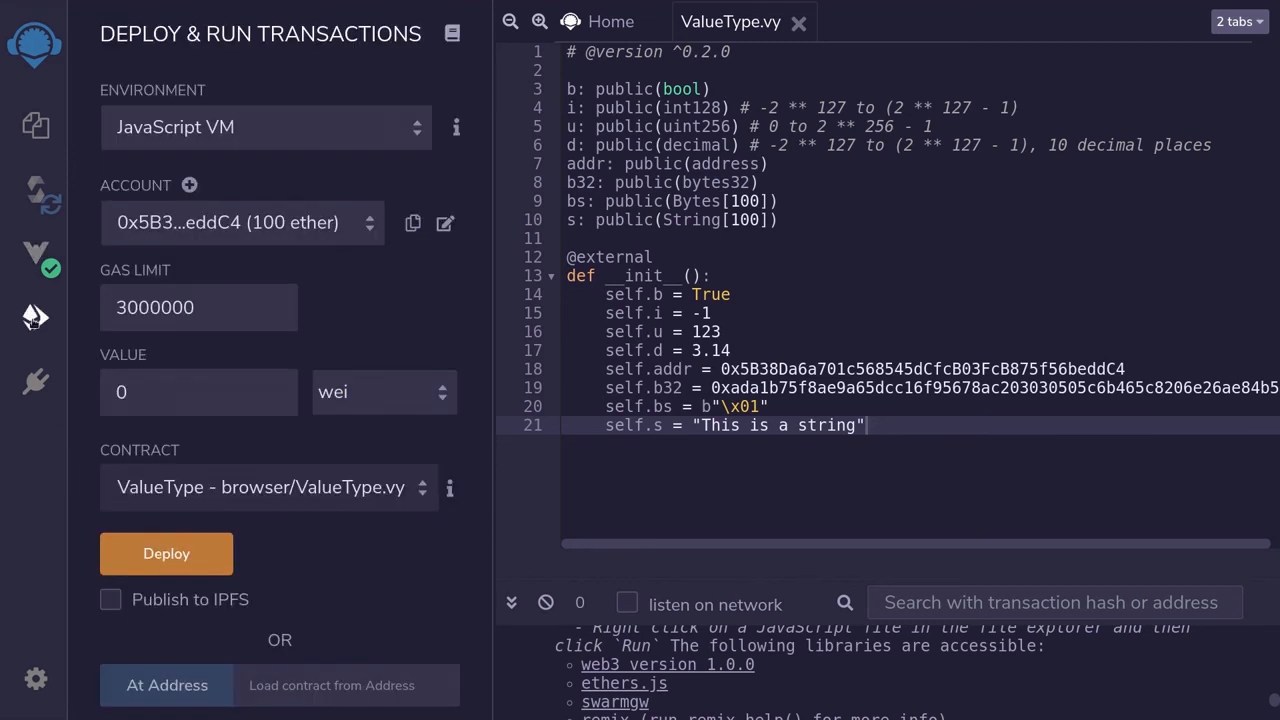
# Deploy ValueType to the JavaScript VM and expand its Deployed Contracts entry
pyautogui.click(166, 553)
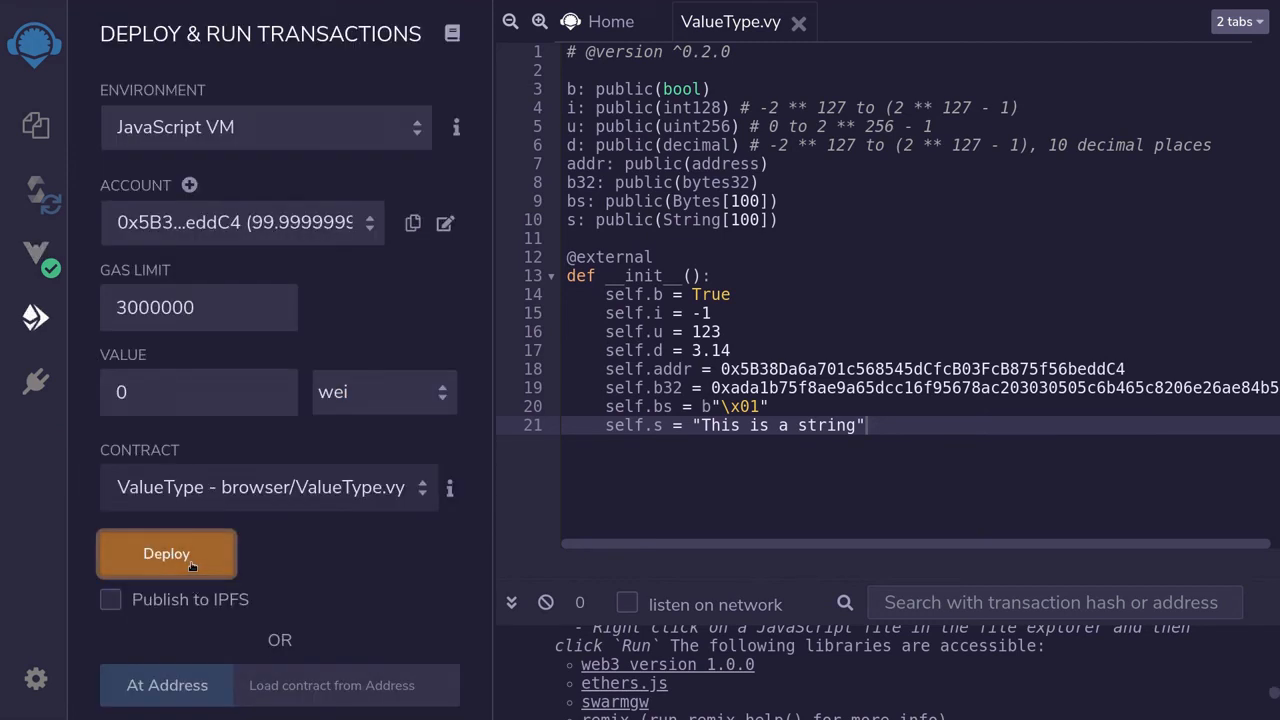
pyautogui.click(166, 553)
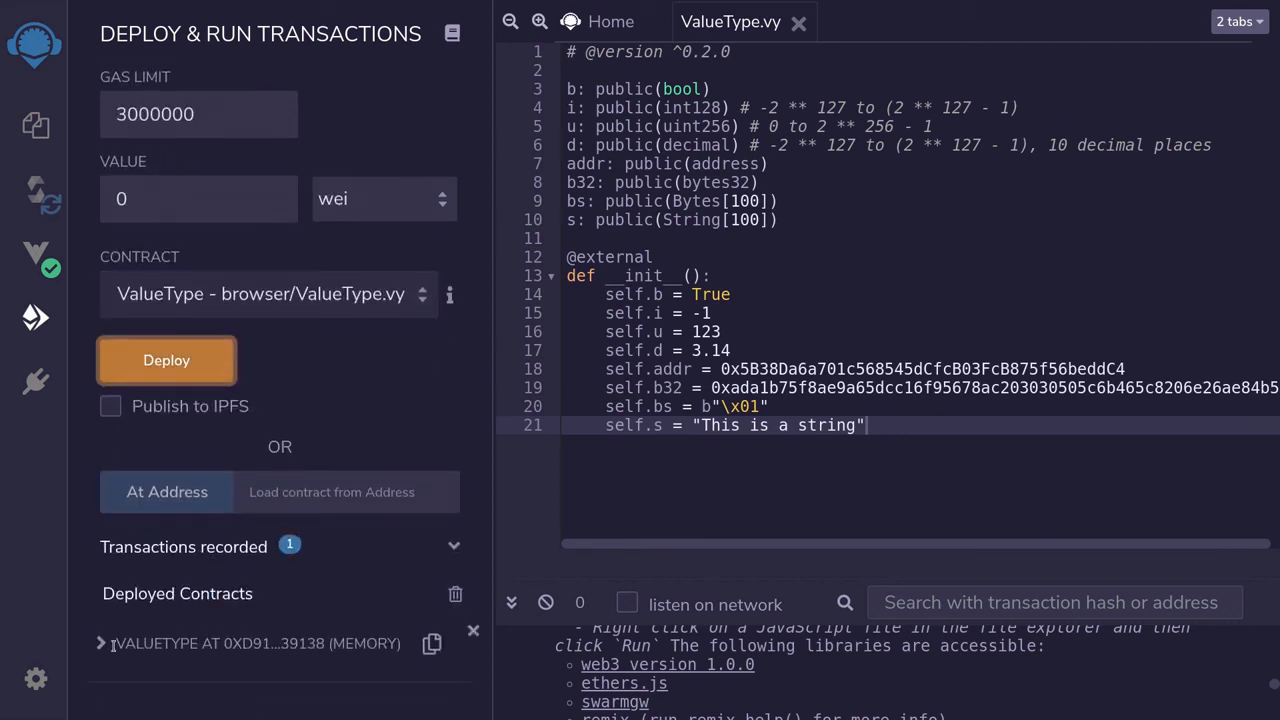
pyautogui.click(100, 643)
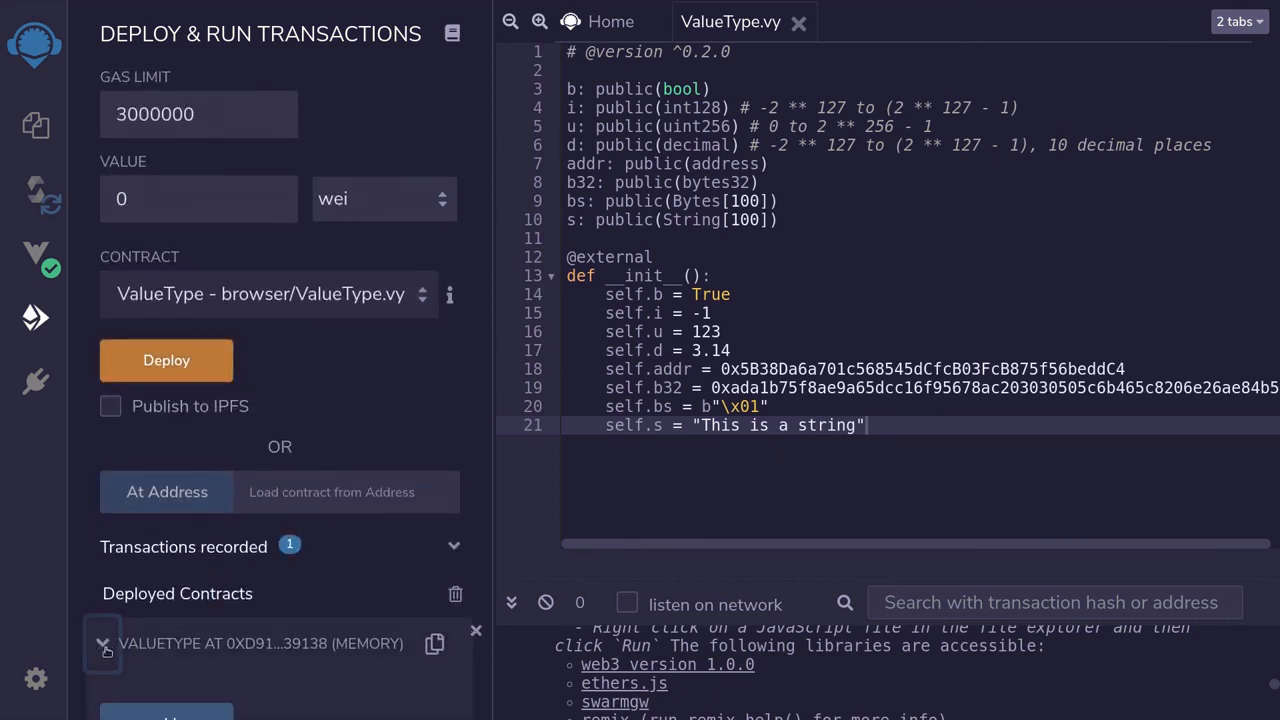
pyautogui.click(102, 643)
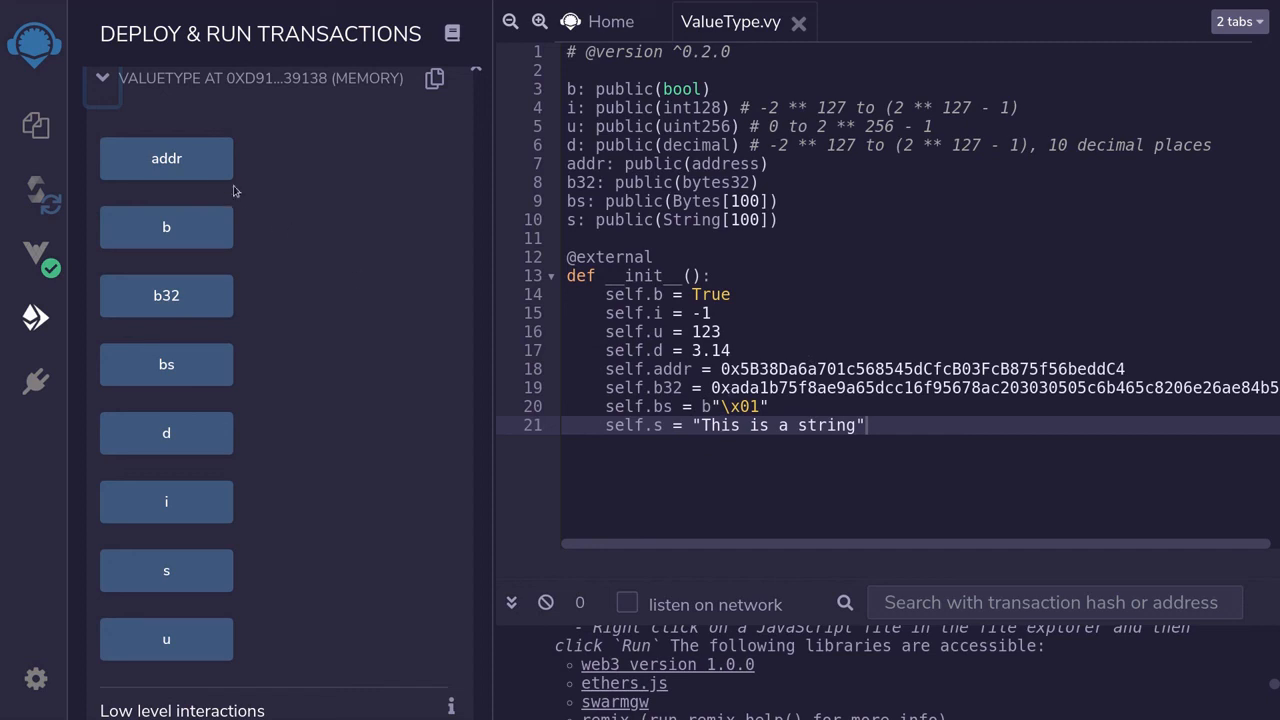
# Call the addr, b, b32, bs, d, i and s getters; d fails to decode
pyautogui.click(166, 158)
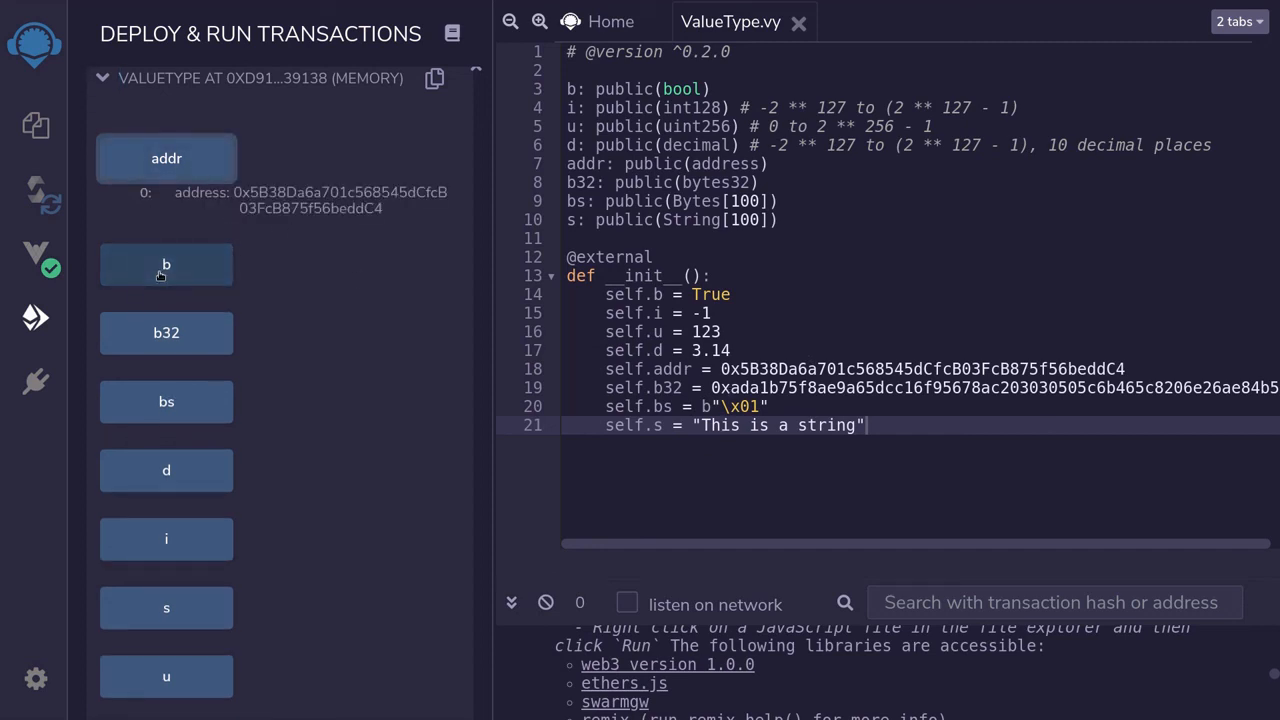
pyautogui.click(166, 264)
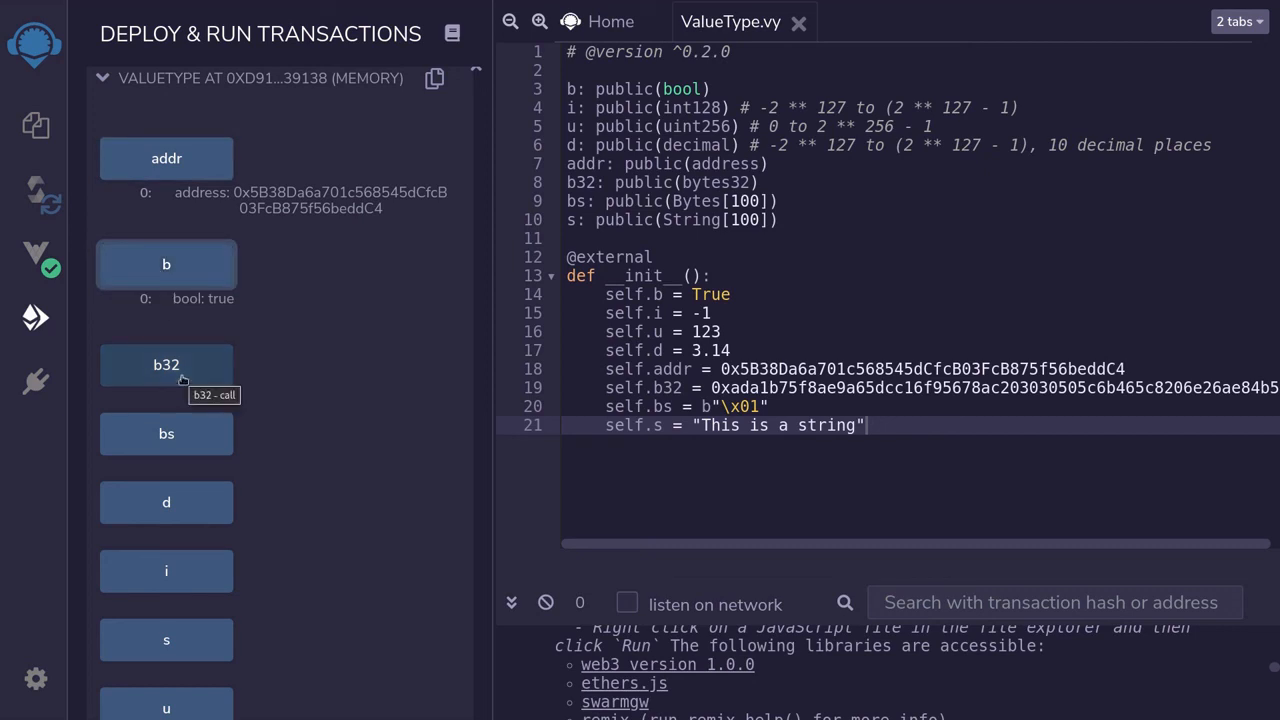
pyautogui.click(166, 364)
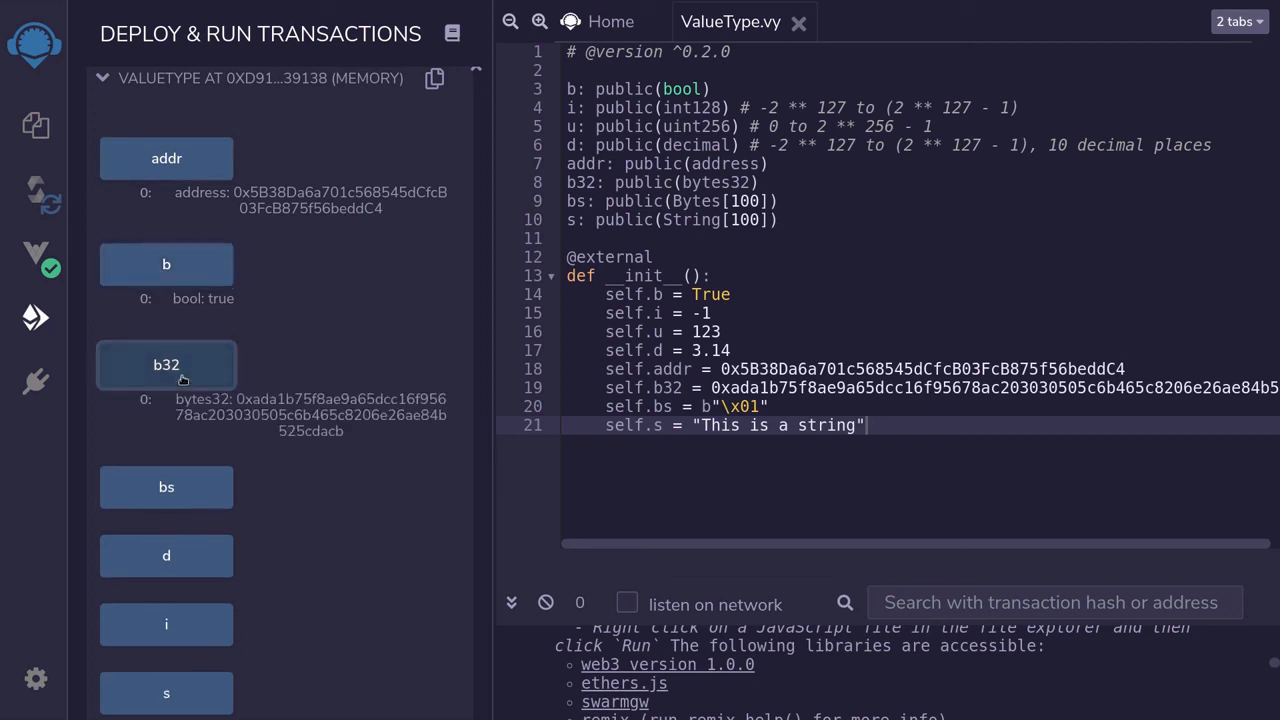
pyautogui.moveTo(166, 487)
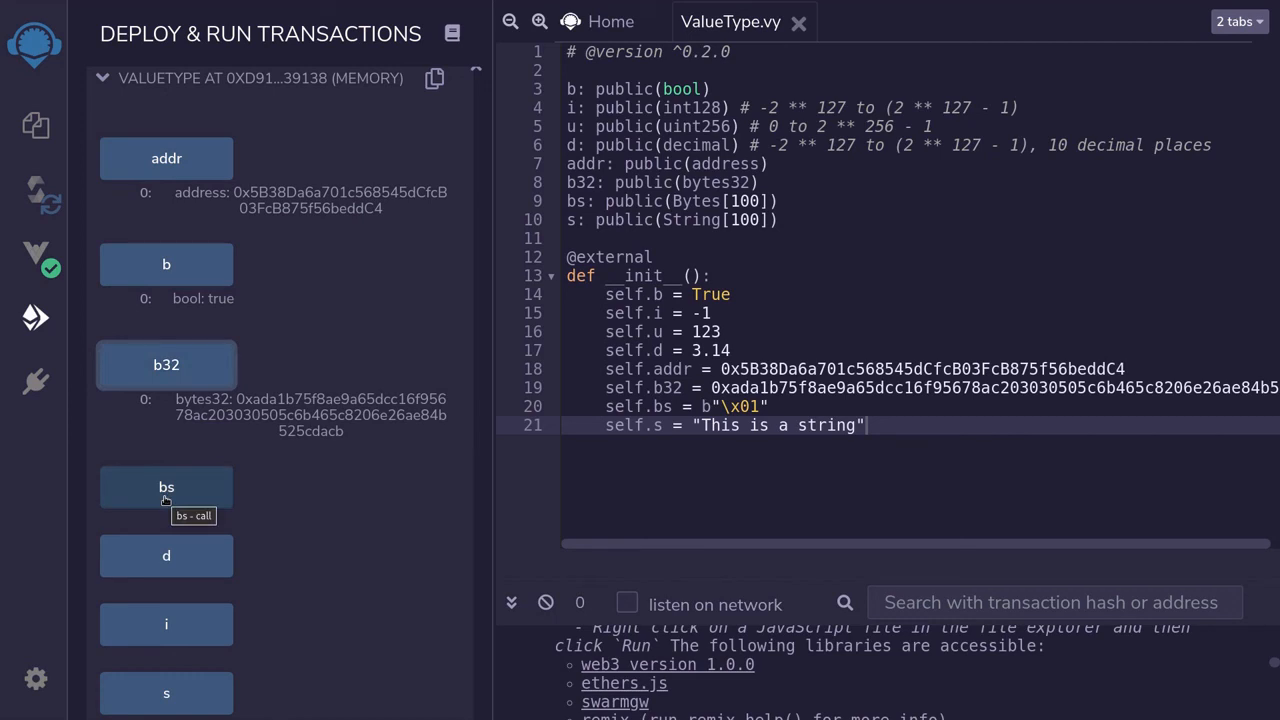
pyautogui.click(166, 487)
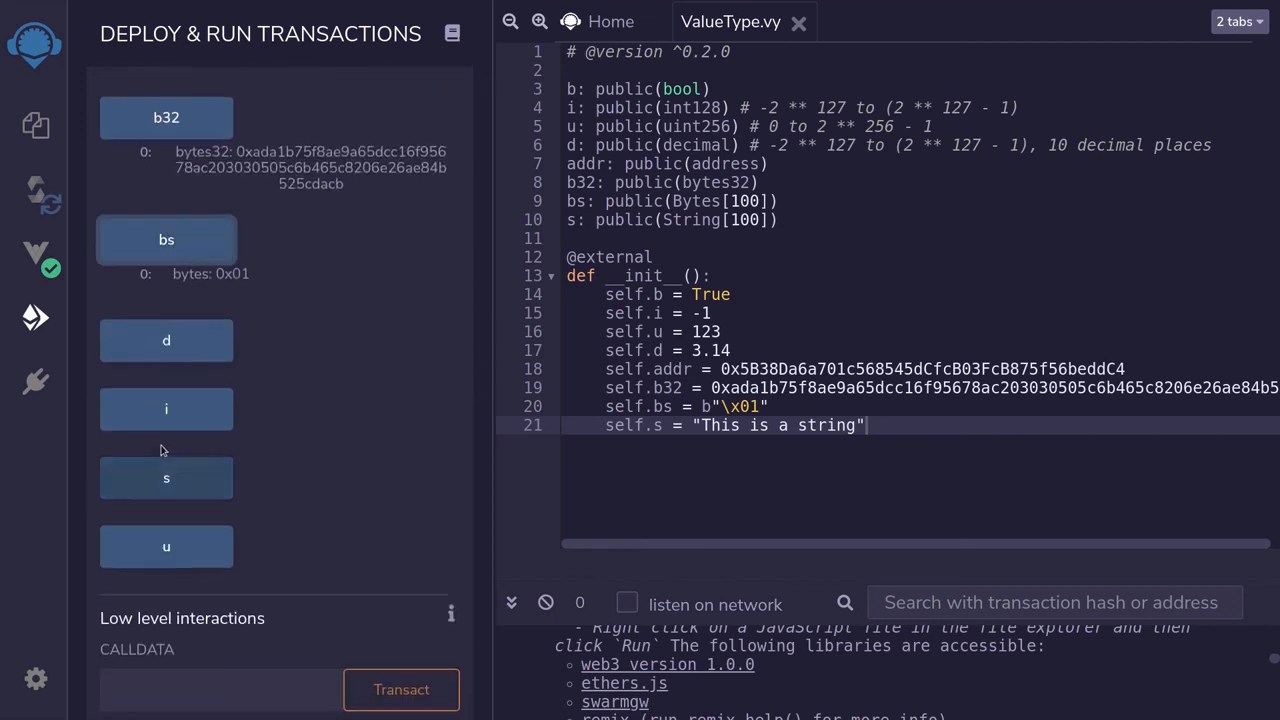
pyautogui.moveTo(166, 340)
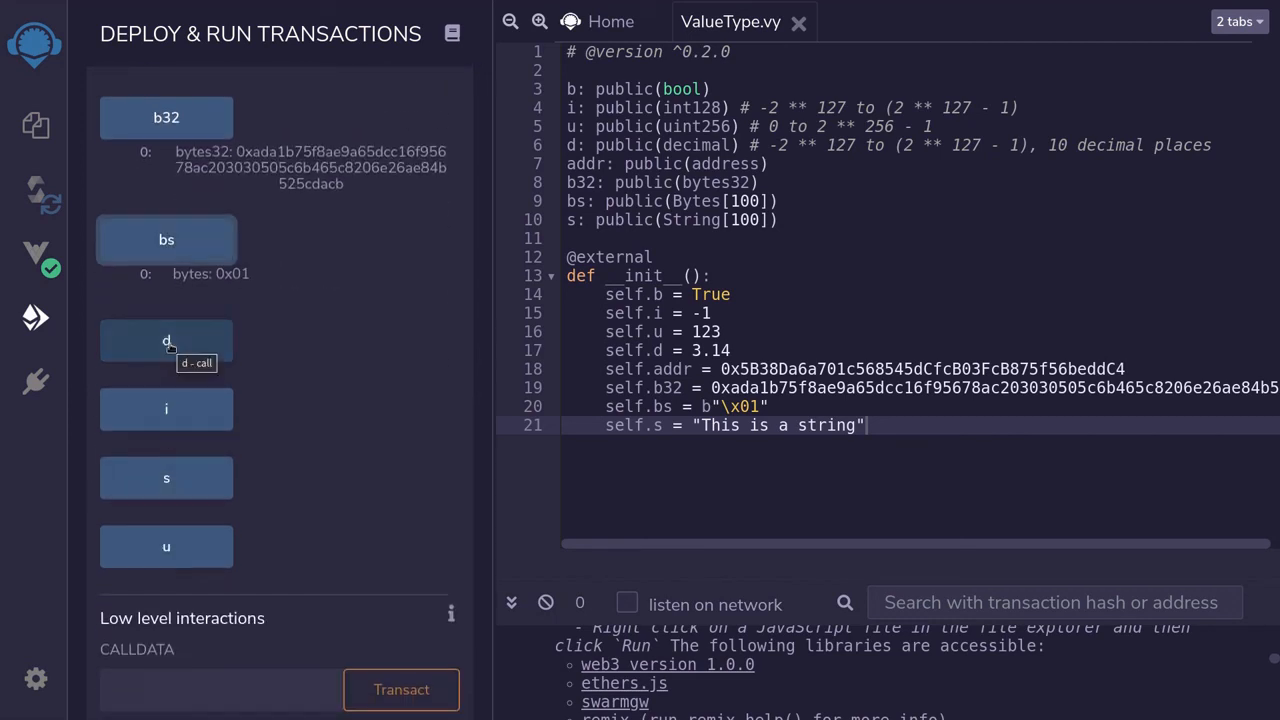
pyautogui.click(166, 340)
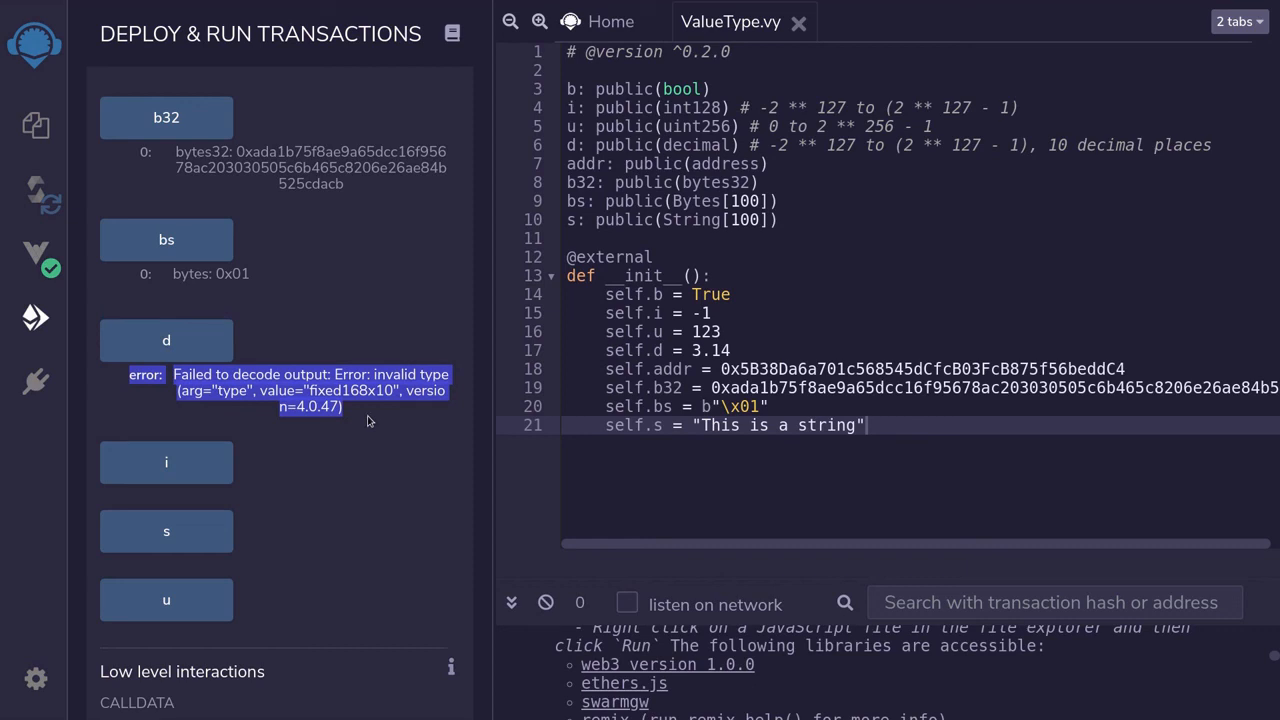
pyautogui.click(166, 461)
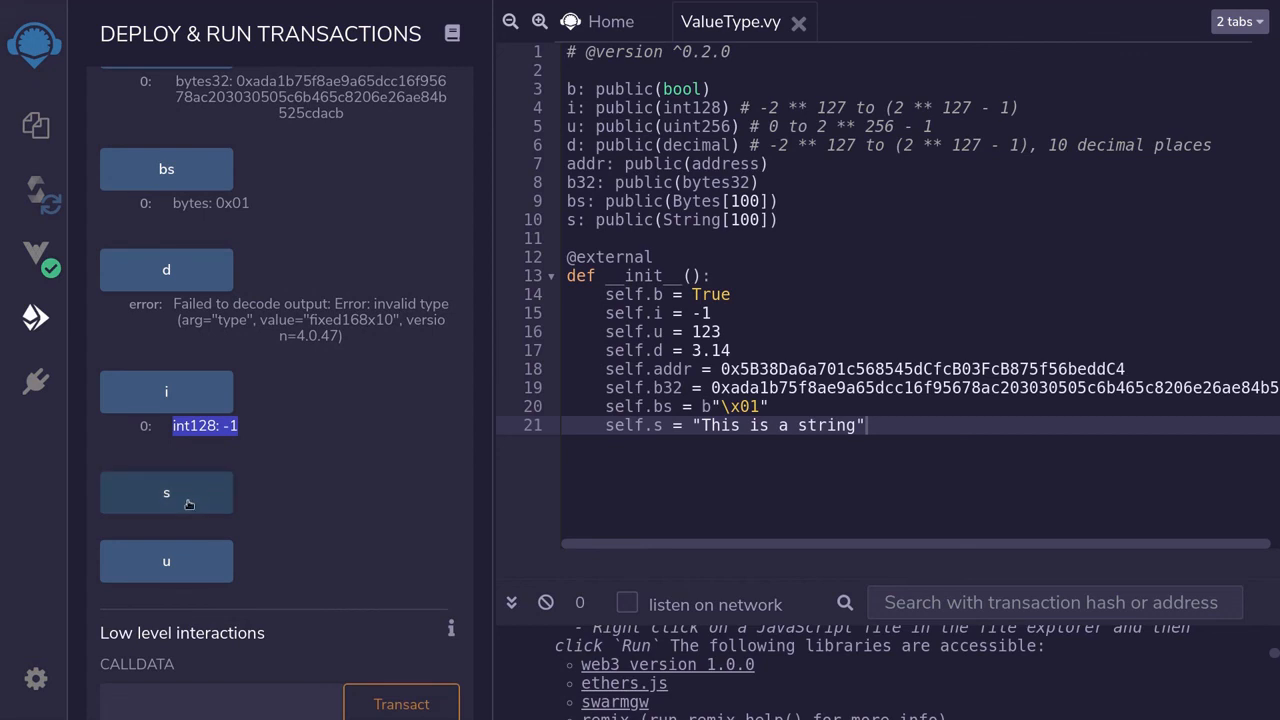
pyautogui.click(166, 492)
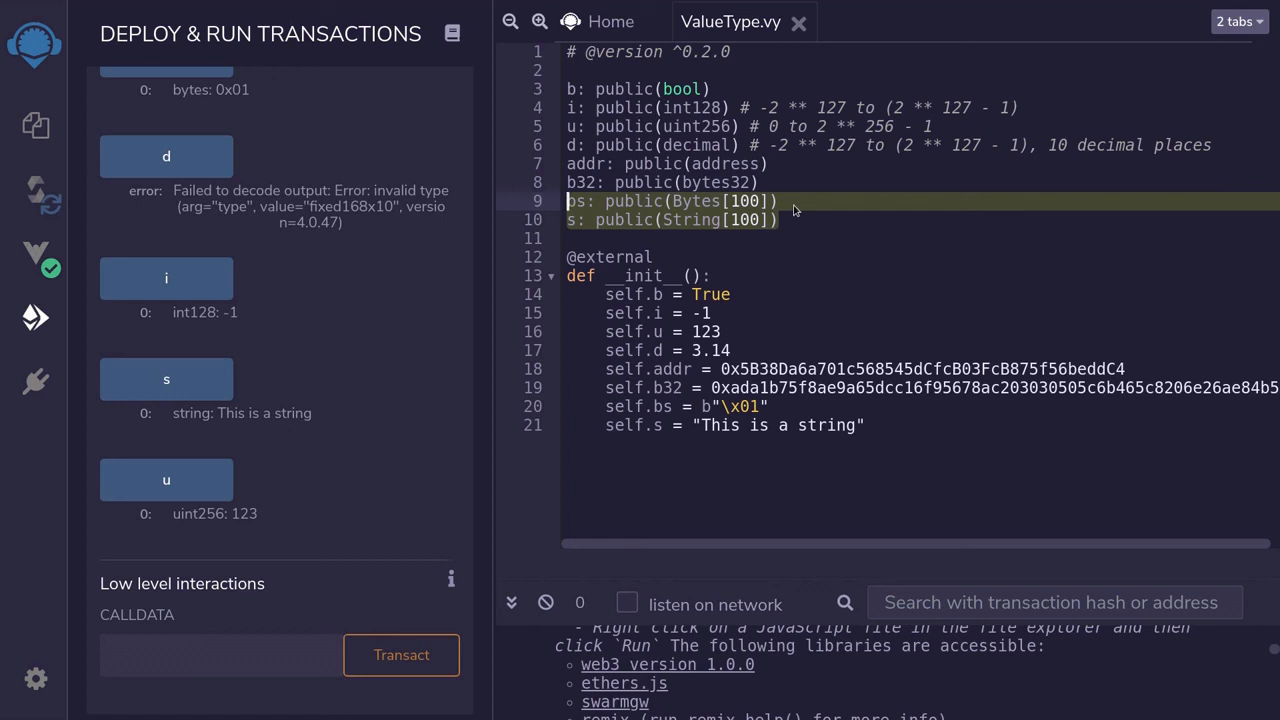
pyautogui.moveTo(793, 221)
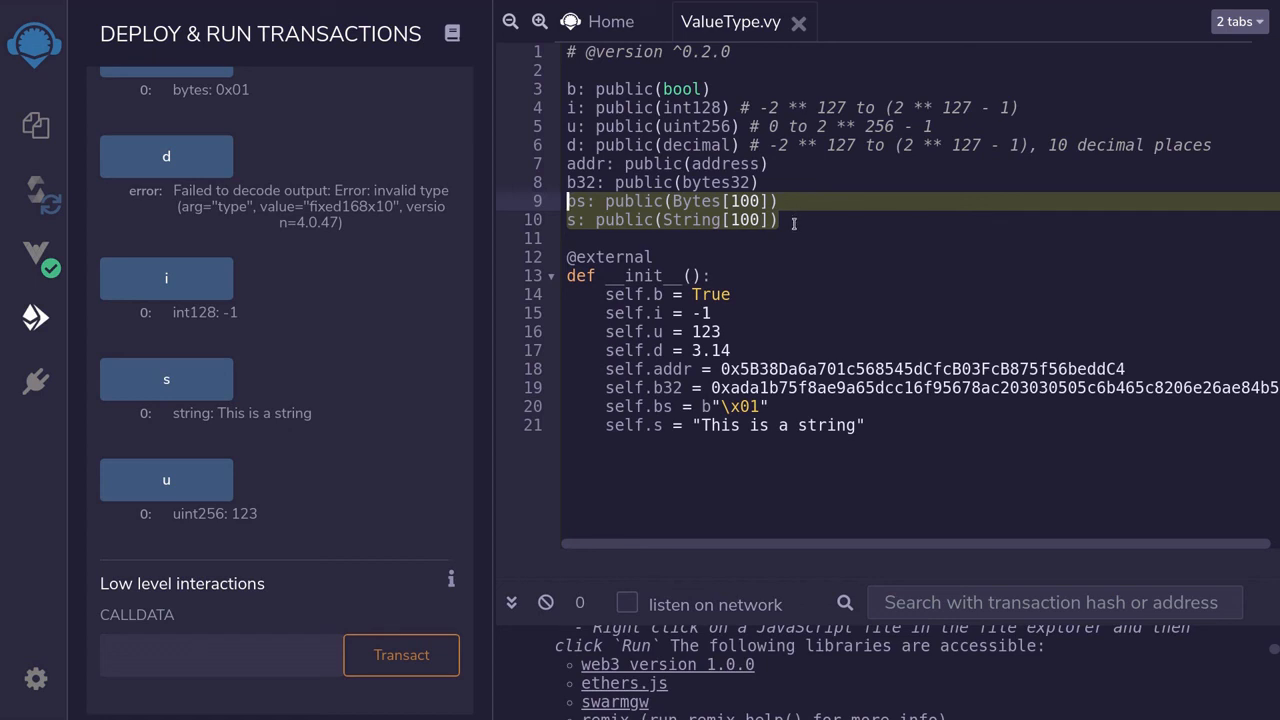